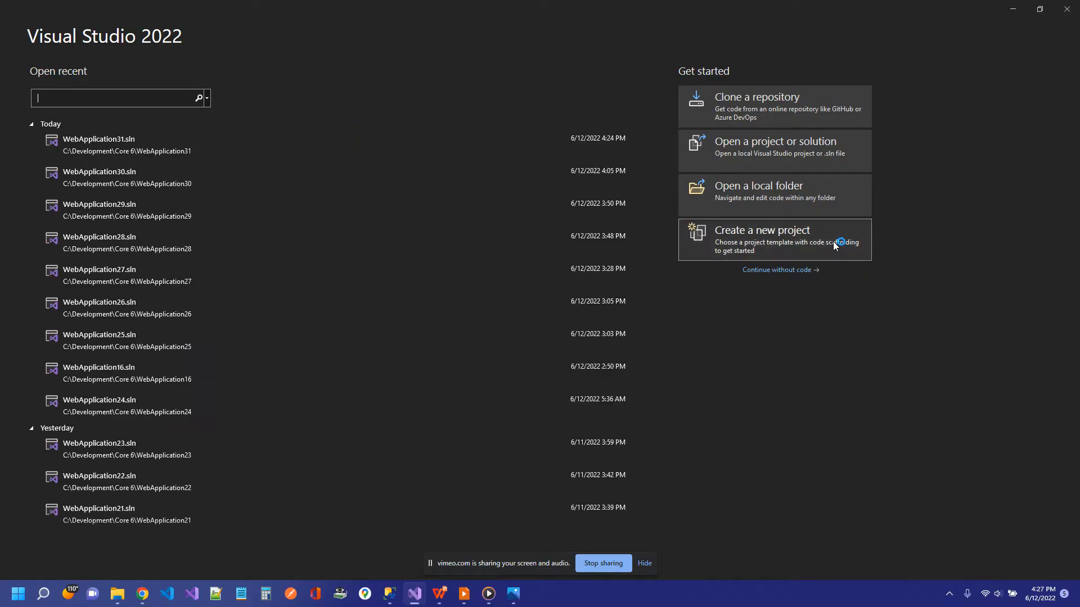
# Create the ASP.NET Core Web API project WebApplication32 on .NET 6.0 with default name and location
pyautogui.click(761, 230)
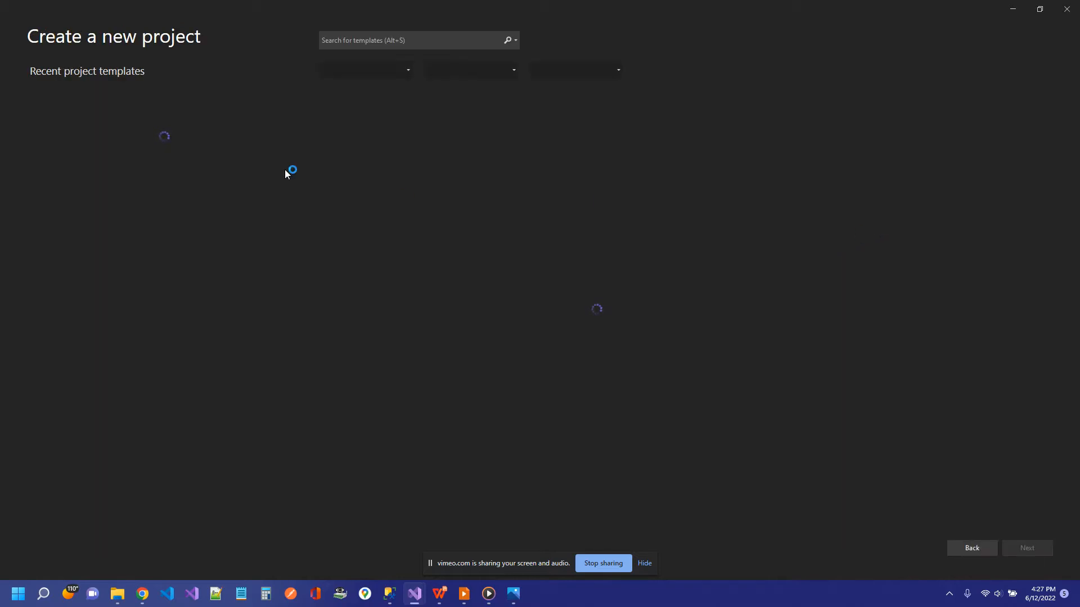
pyautogui.moveTo(90, 145)
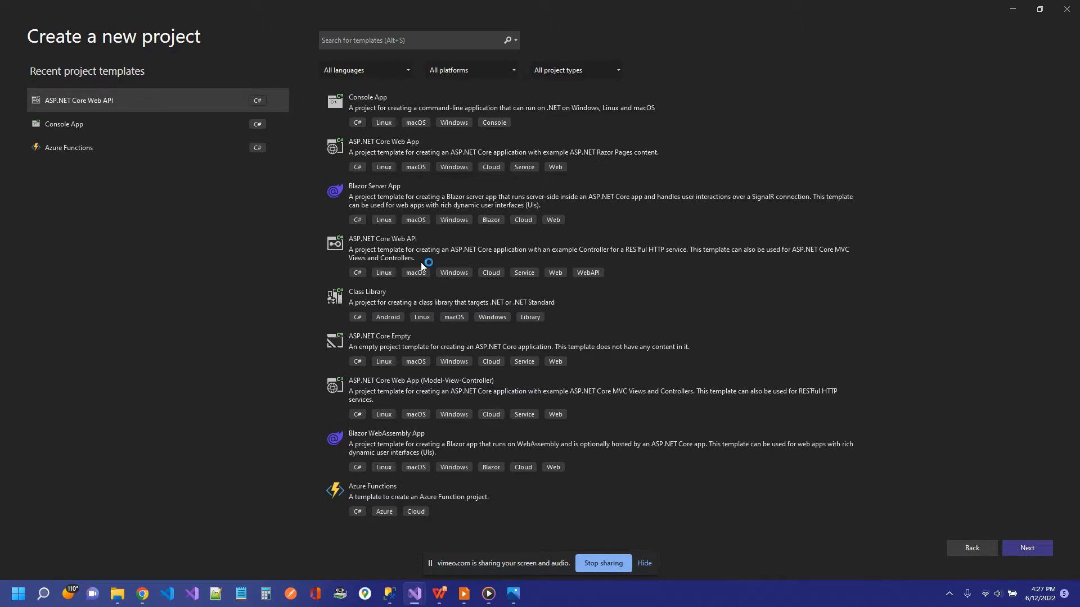
pyautogui.click(1027, 547)
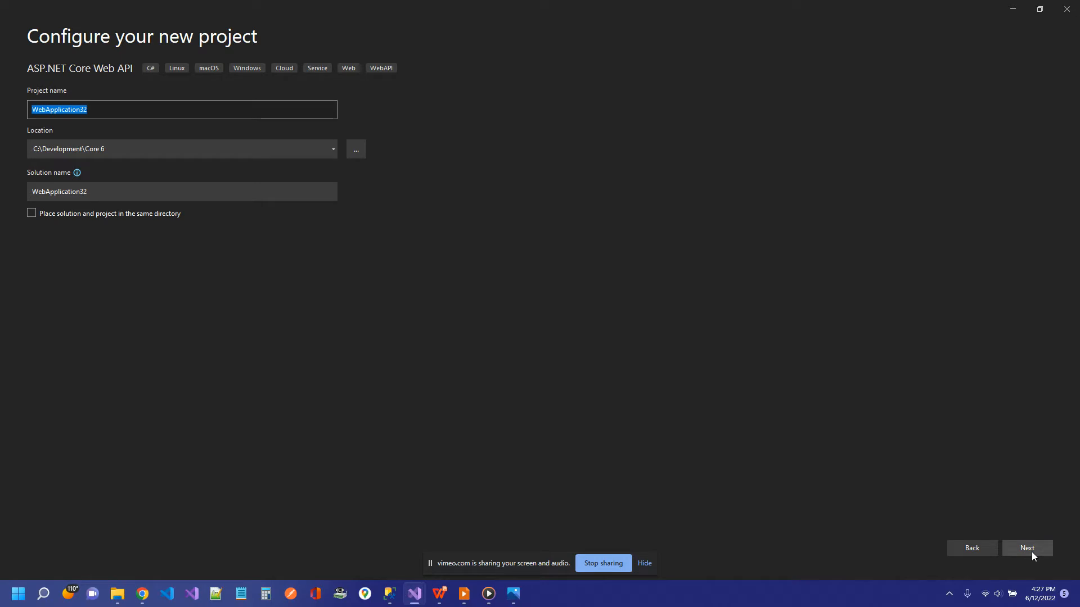
pyautogui.click(1026, 548)
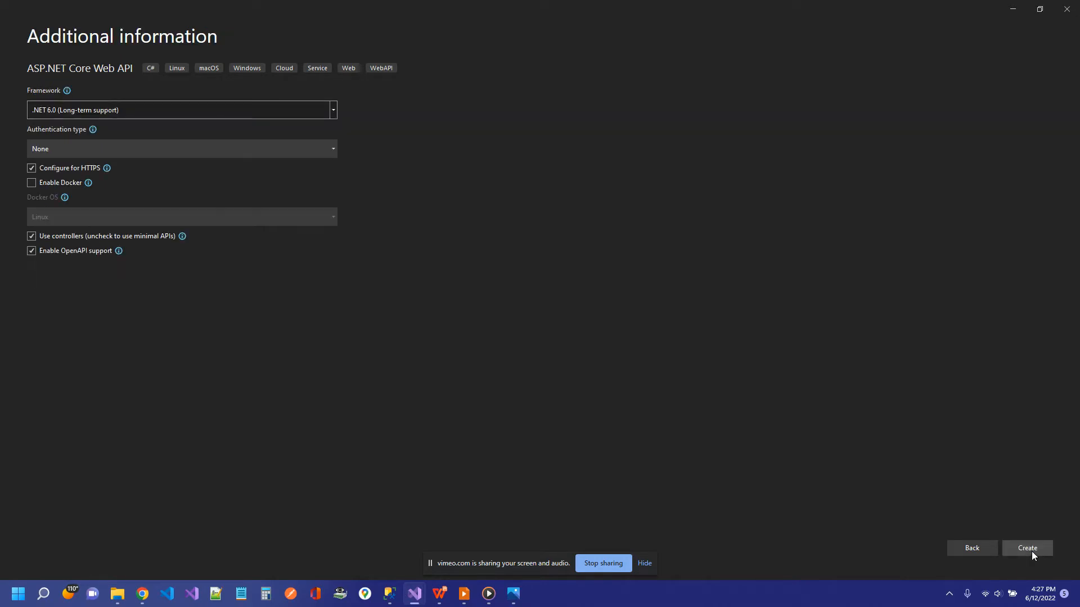
pyautogui.click(1026, 549)
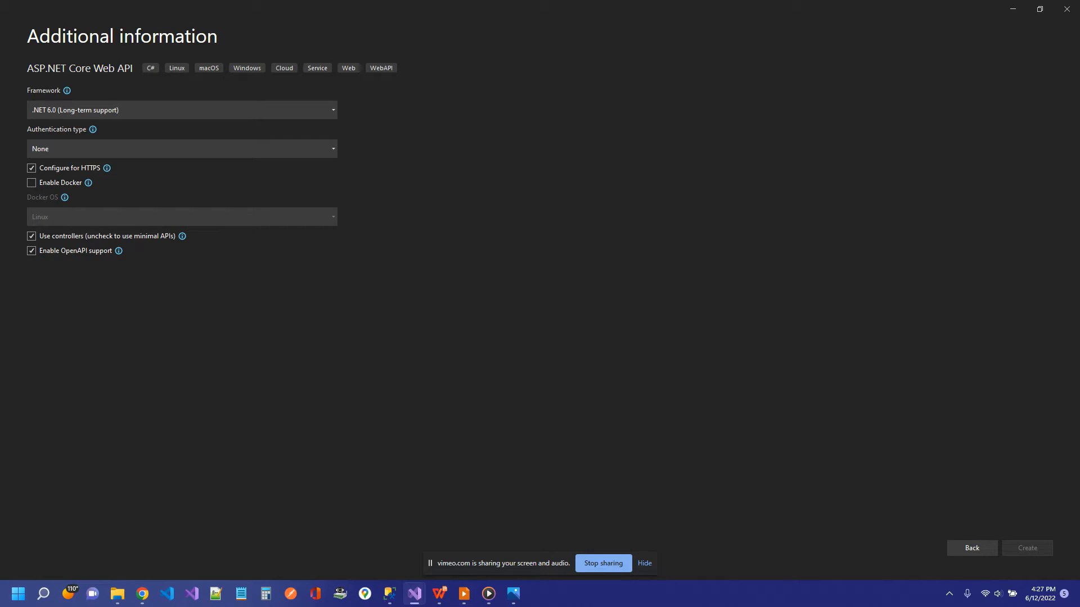
# Choose Manage NuGet Packages from the WebApplication32 project's context menu in Solution Explorer
pyautogui.click(1025, 548)
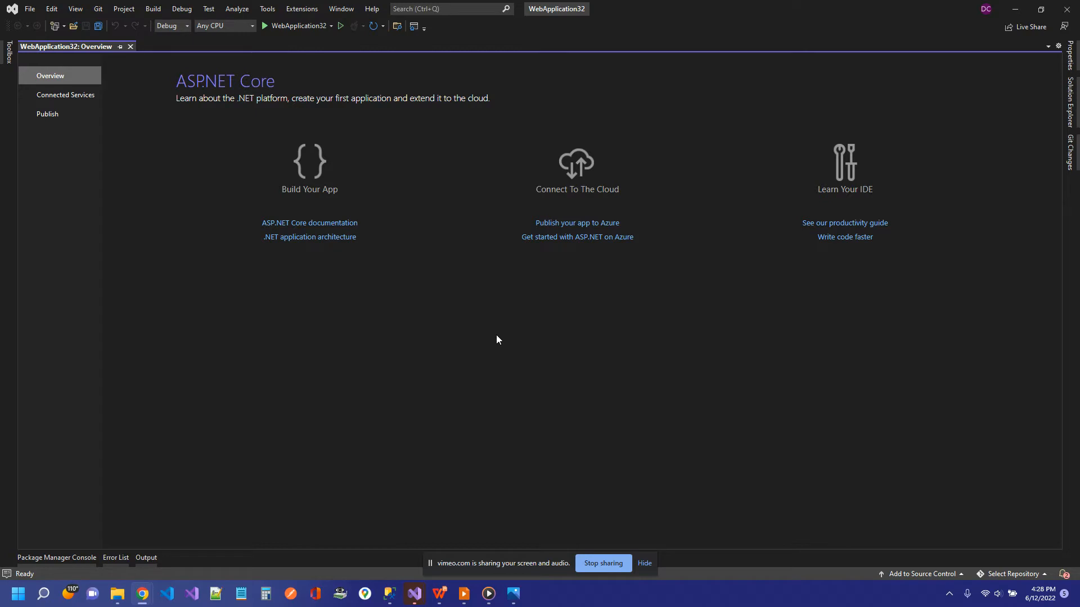
pyautogui.moveTo(1048, 119)
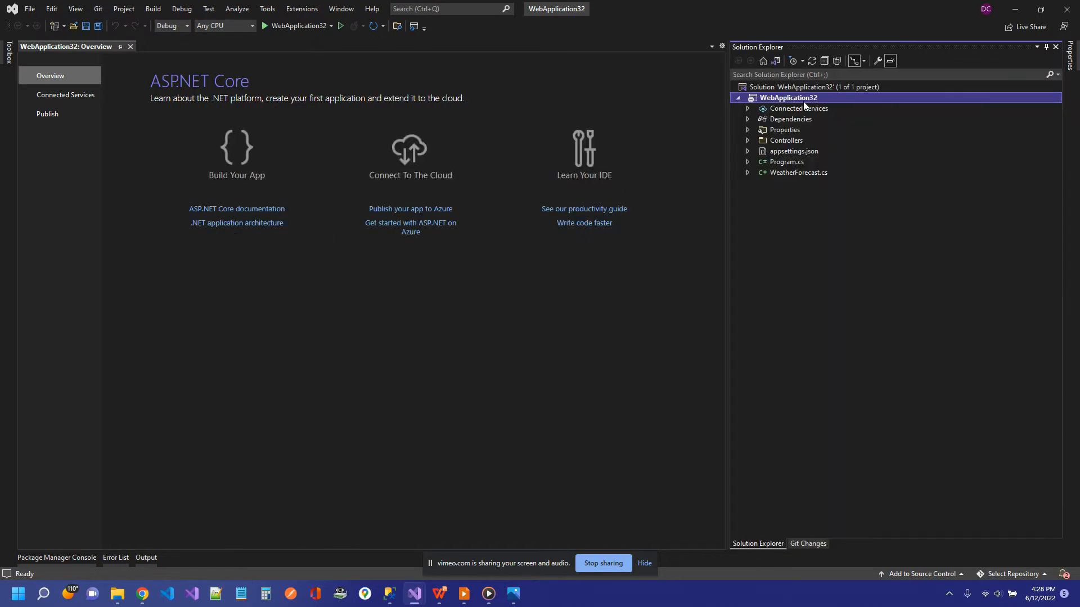
pyautogui.rightClick(788, 97)
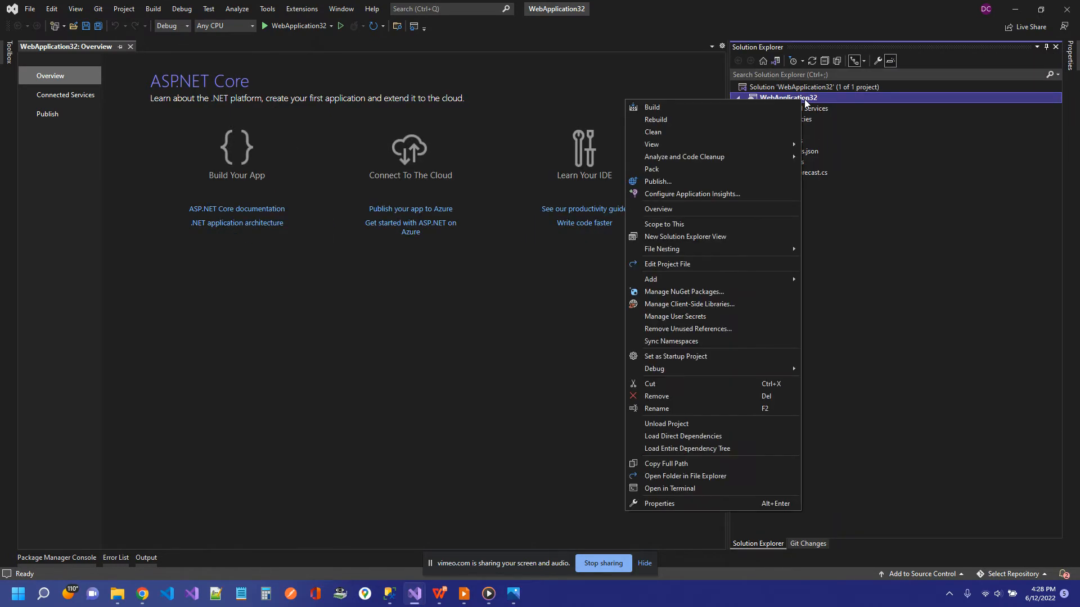
pyautogui.moveTo(699, 269)
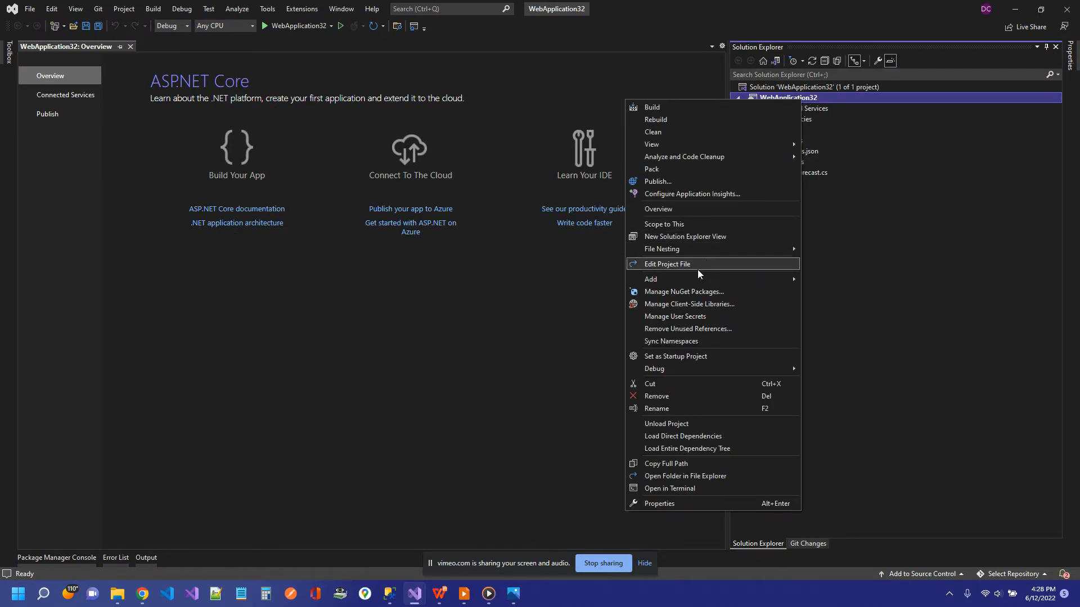
pyautogui.click(683, 292)
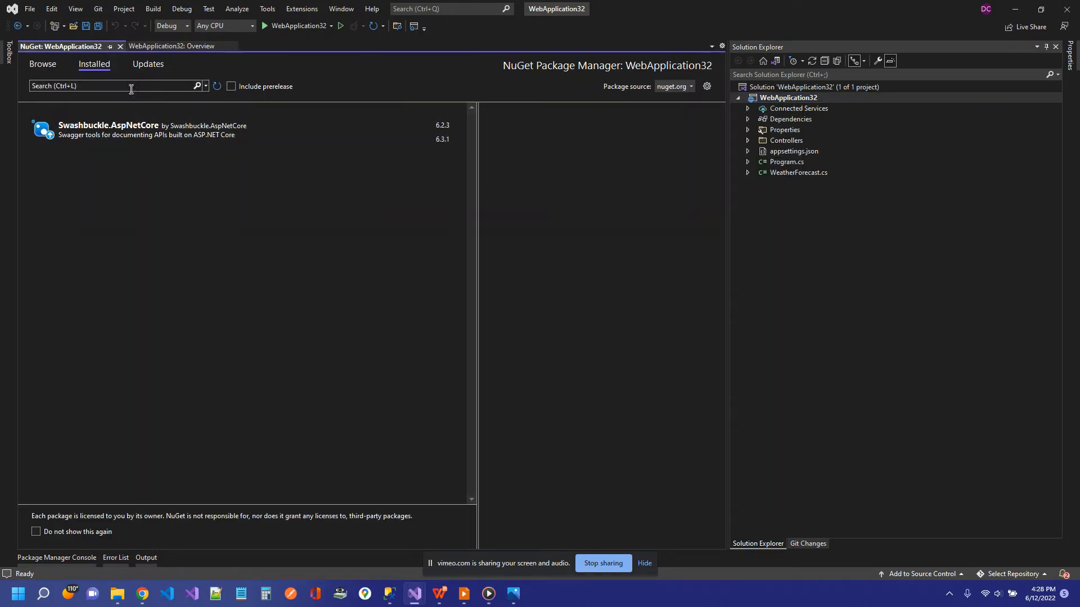
# Search 'code' on Browse and install Microsoft.VisualStudio.Web.CodeGeneration.Design 6.0.5, approving preview changes
pyautogui.click(42, 64)
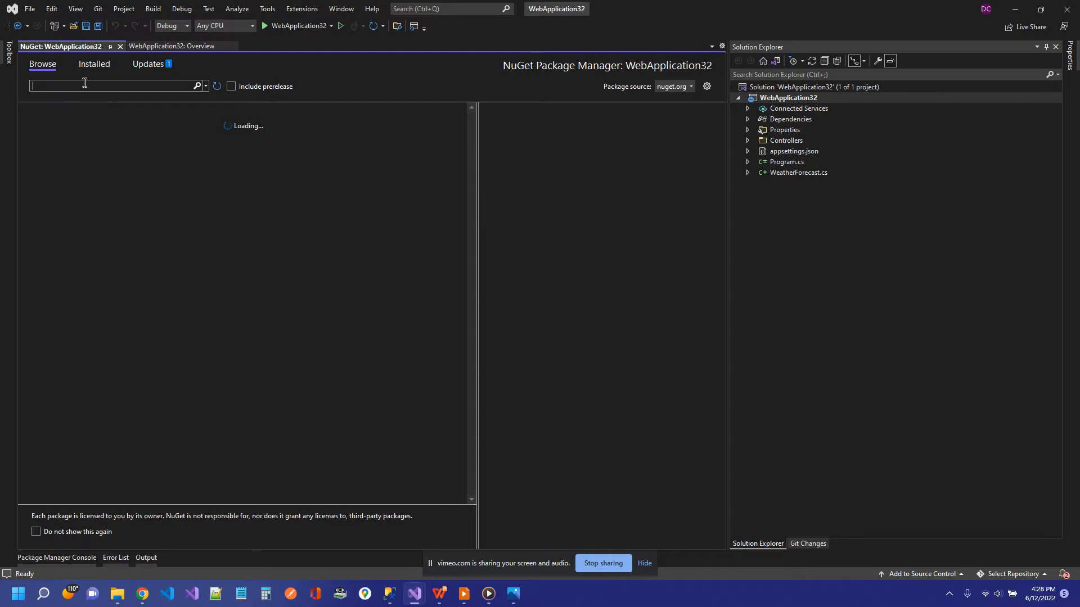
pyautogui.write('codegeneration')
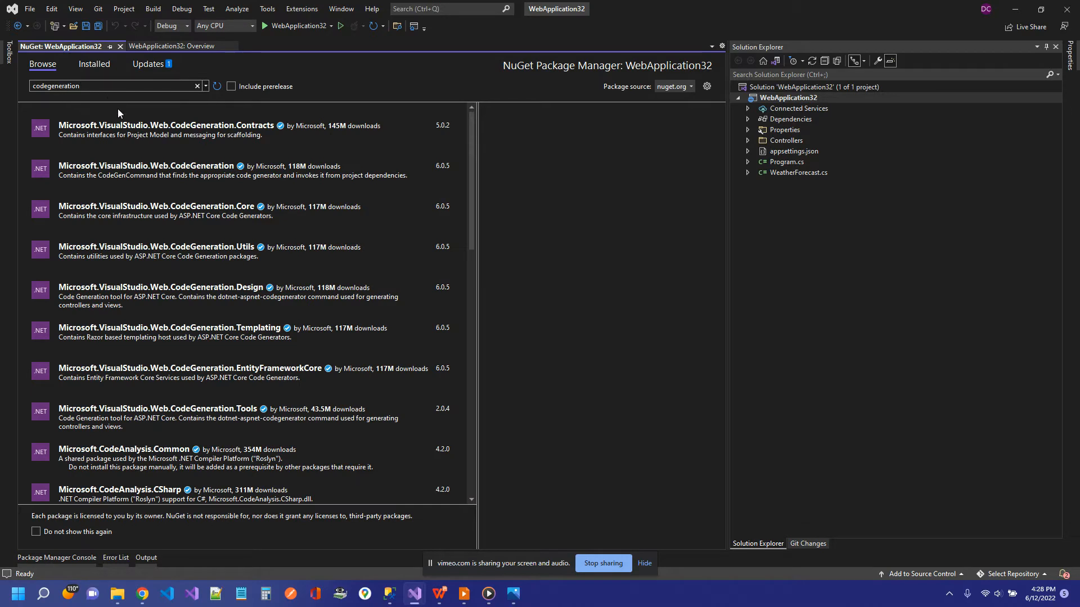
pyautogui.moveTo(117, 174)
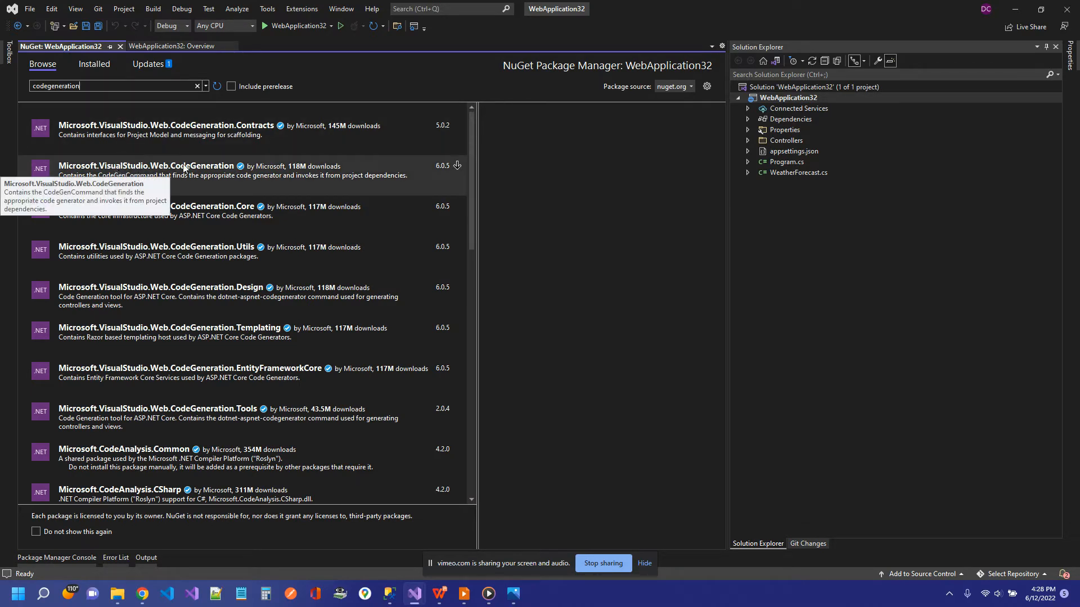
pyautogui.click(172, 296)
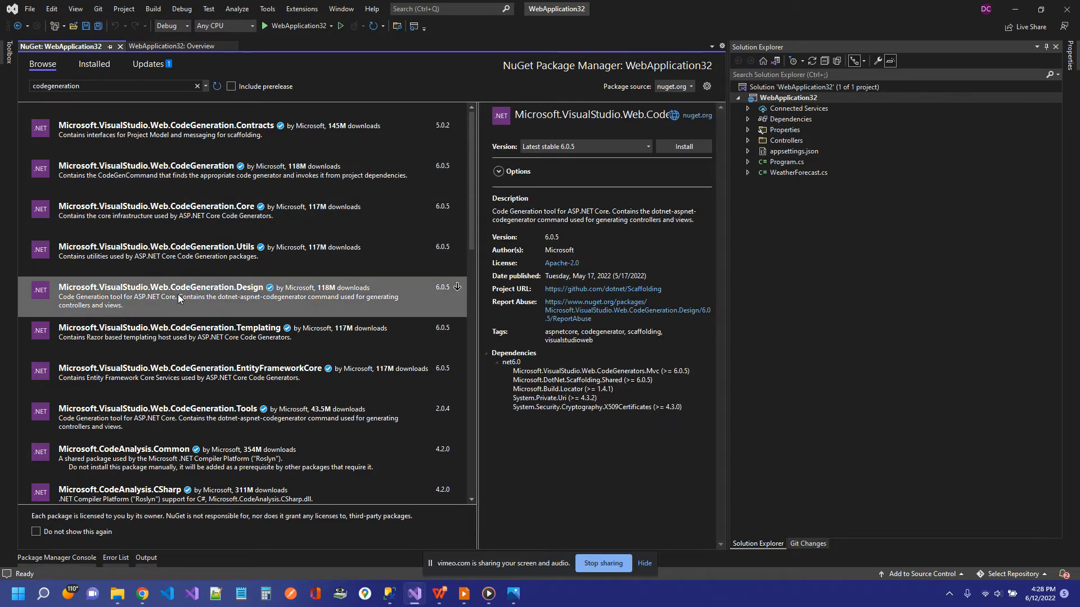
pyautogui.moveTo(676, 125)
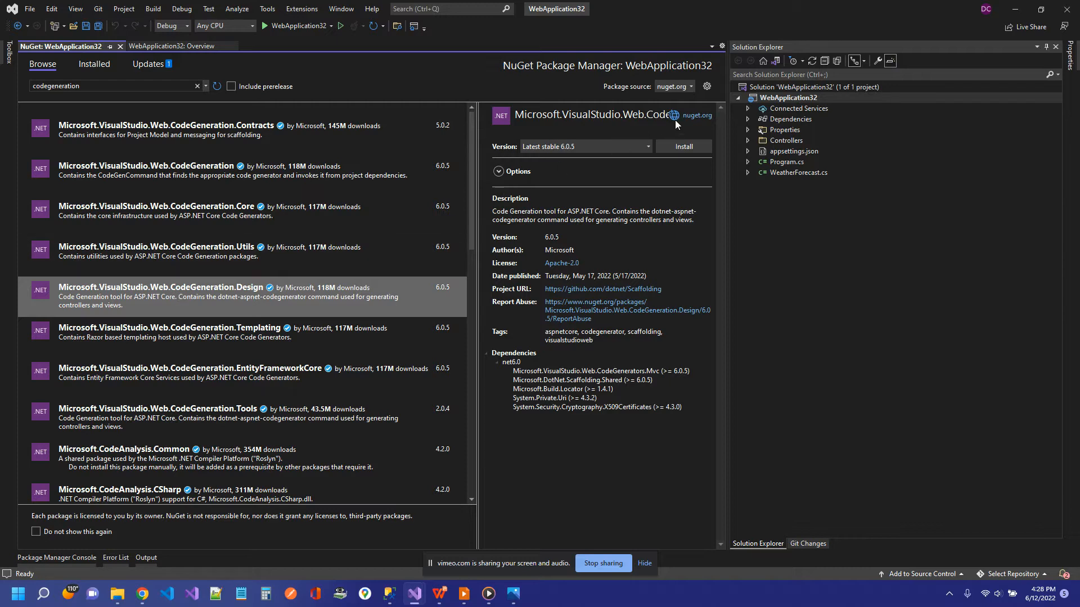
pyautogui.click(682, 147)
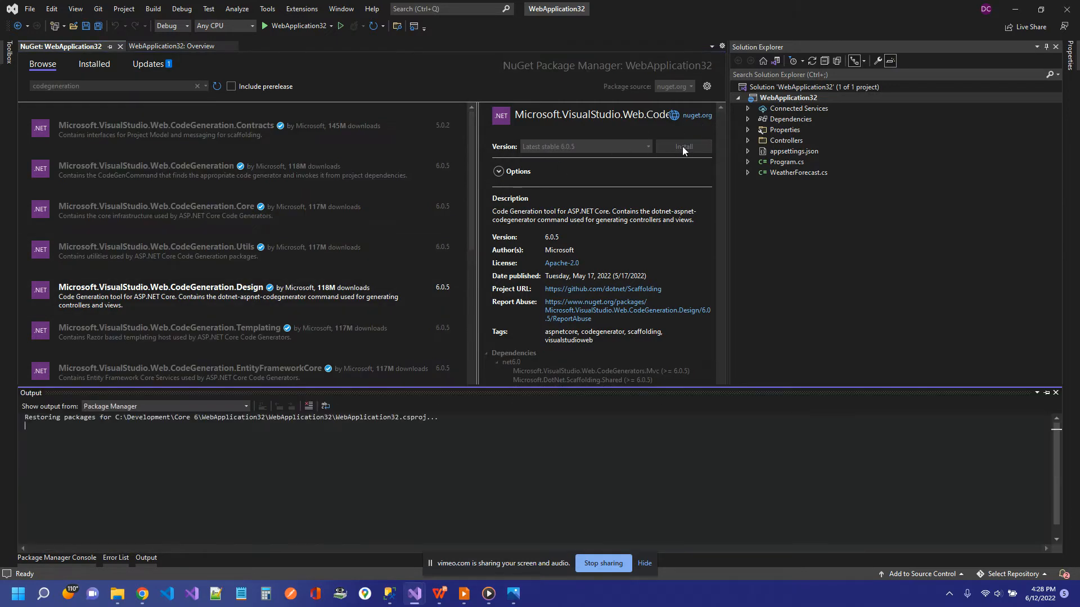
pyautogui.click(682, 147)
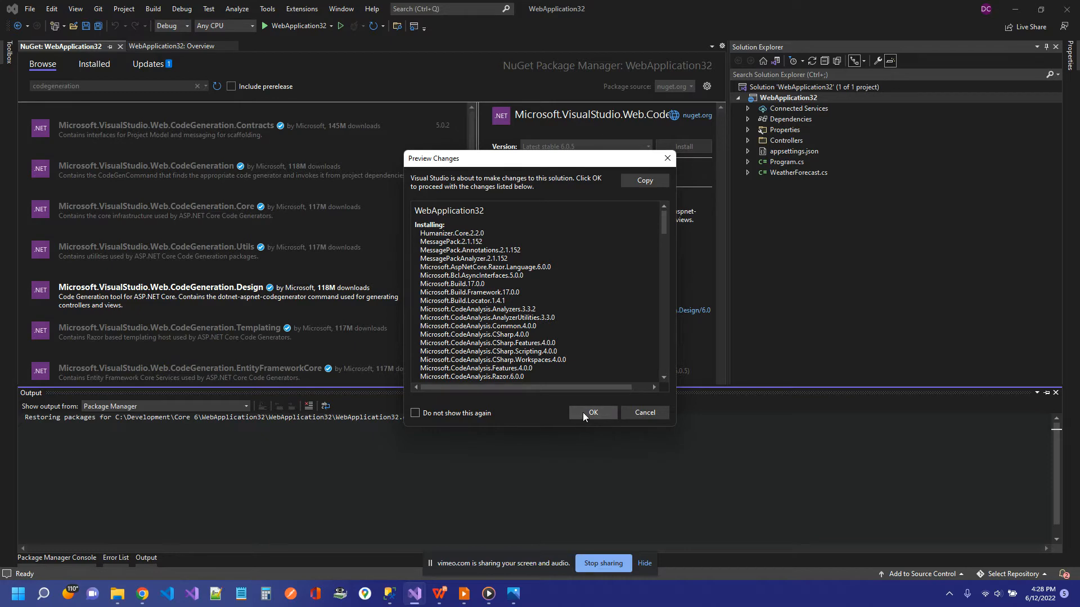
pyautogui.click(592, 413)
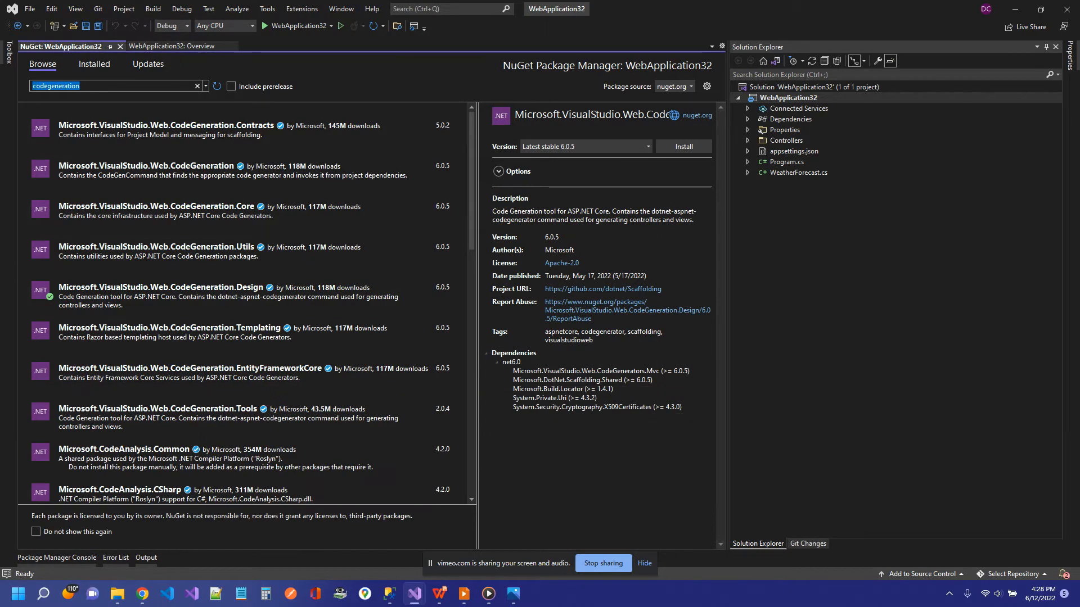
# Search 'bric' and install Bricelam.EntityFrameworkCore.Pluralizer 1.0.0, approving changes and accepting licenses
pyautogui.write('bricelam')
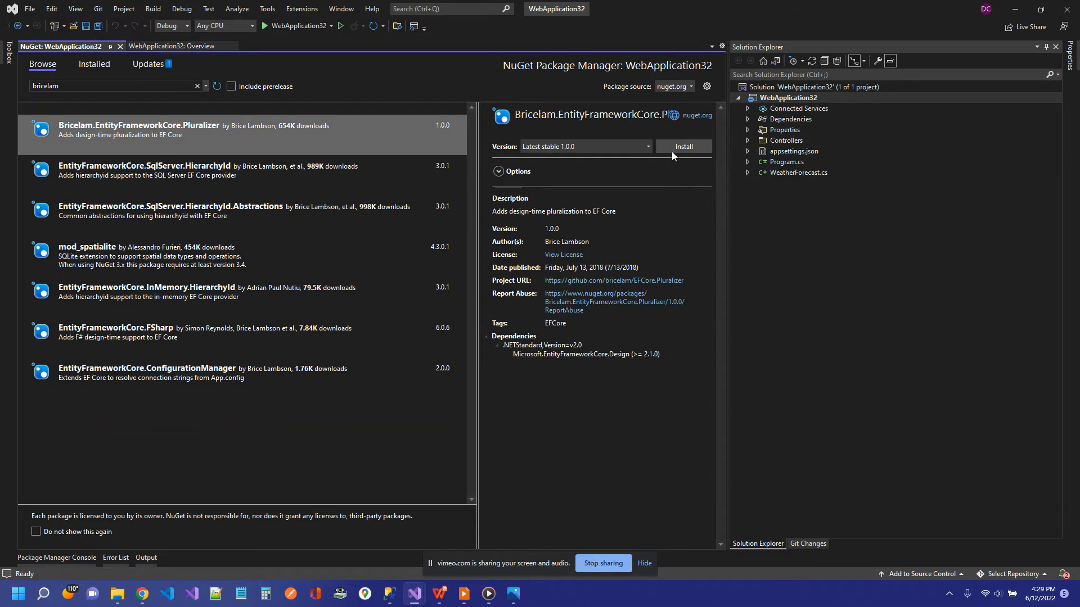
pyautogui.click(682, 146)
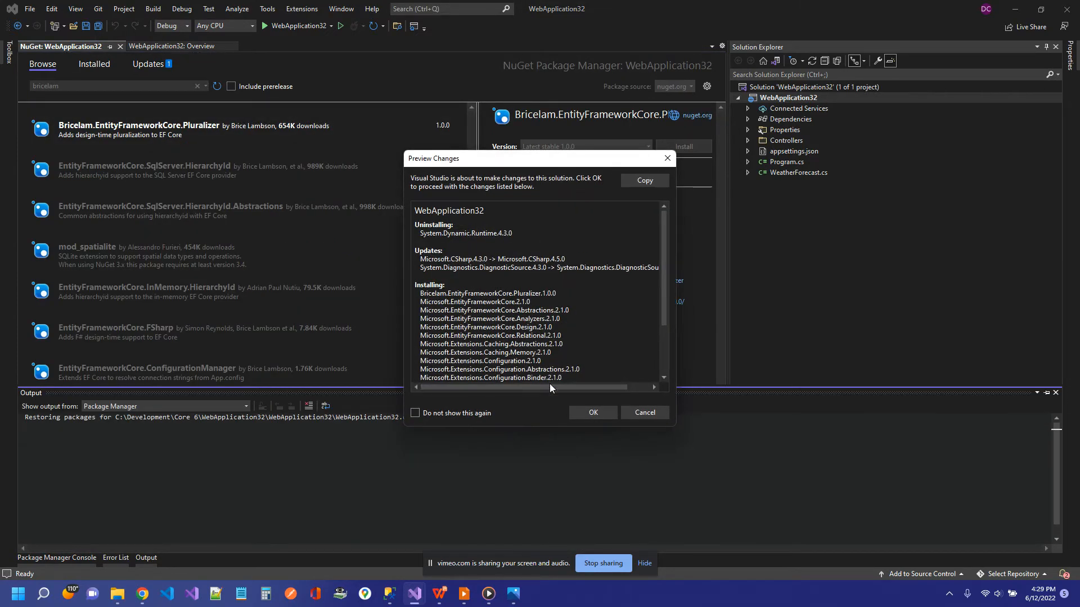
pyautogui.click(591, 412)
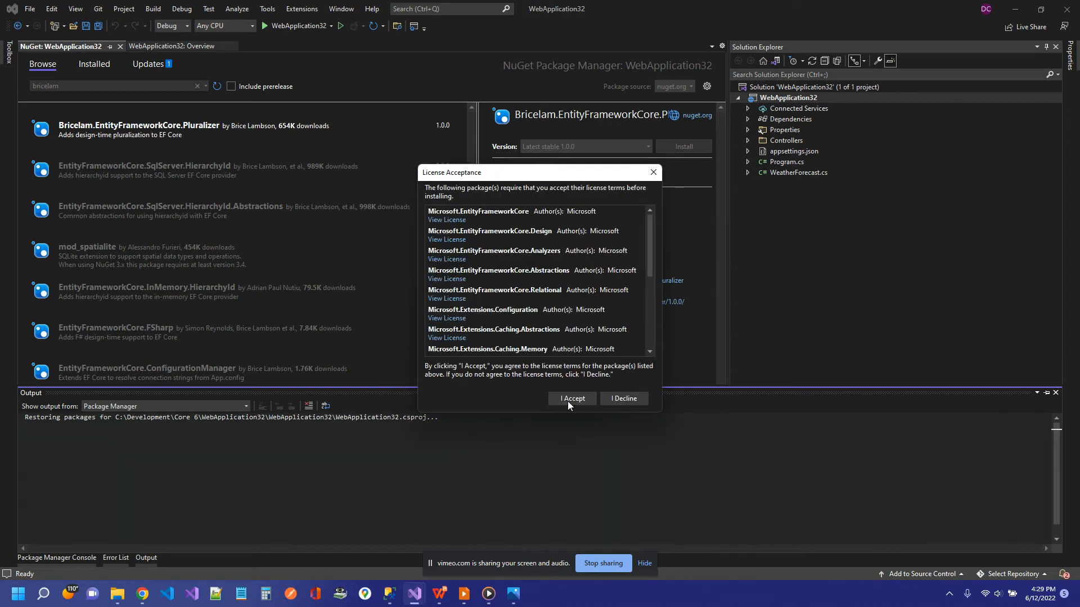
pyautogui.click(571, 398)
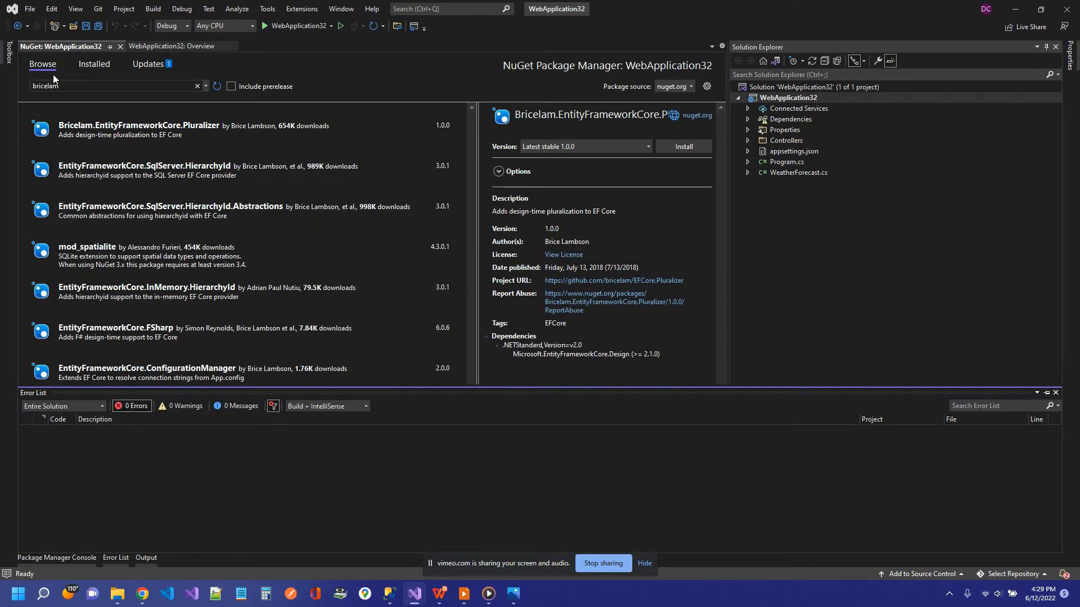
# Search 'new' and install Microsoft.AspNetCore.Mvc.NewtonsoftJson 6.0.5, accepting its license terms
pyautogui.write('newtonsoft.json')
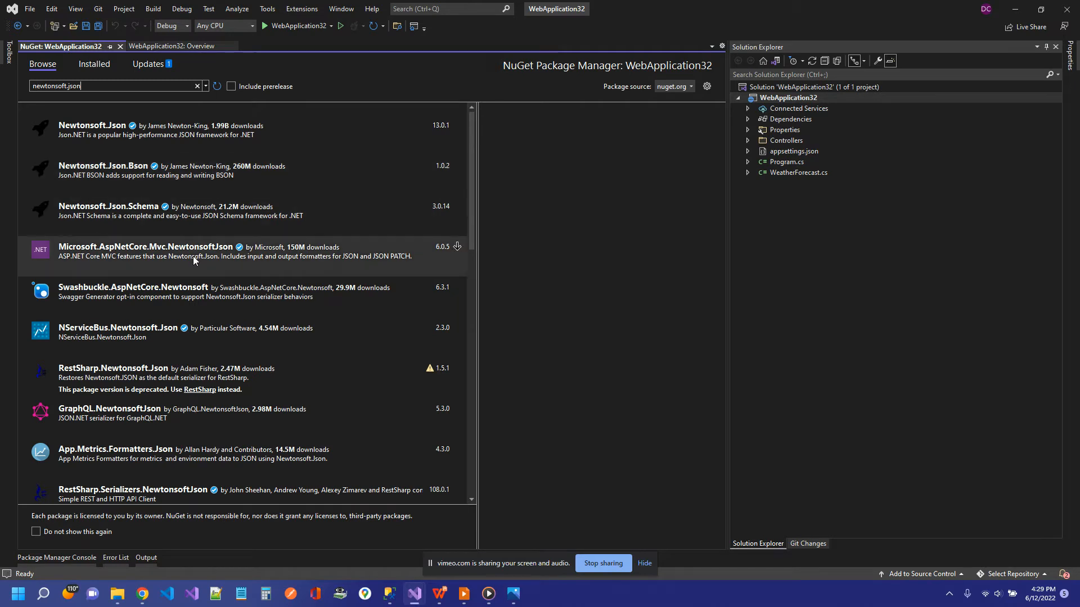
pyautogui.click(144, 250)
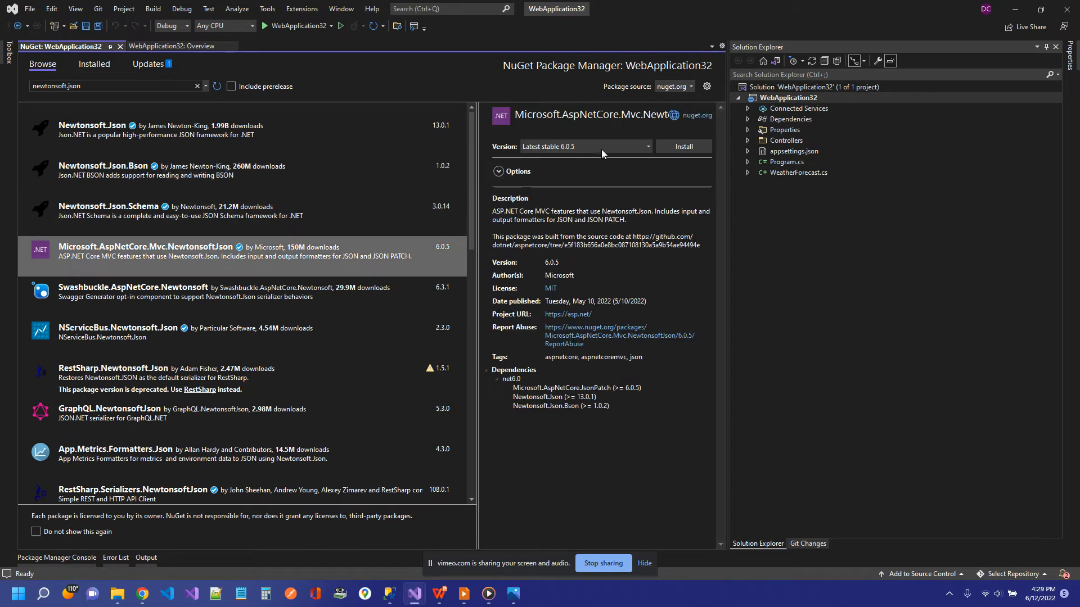
pyautogui.click(683, 146)
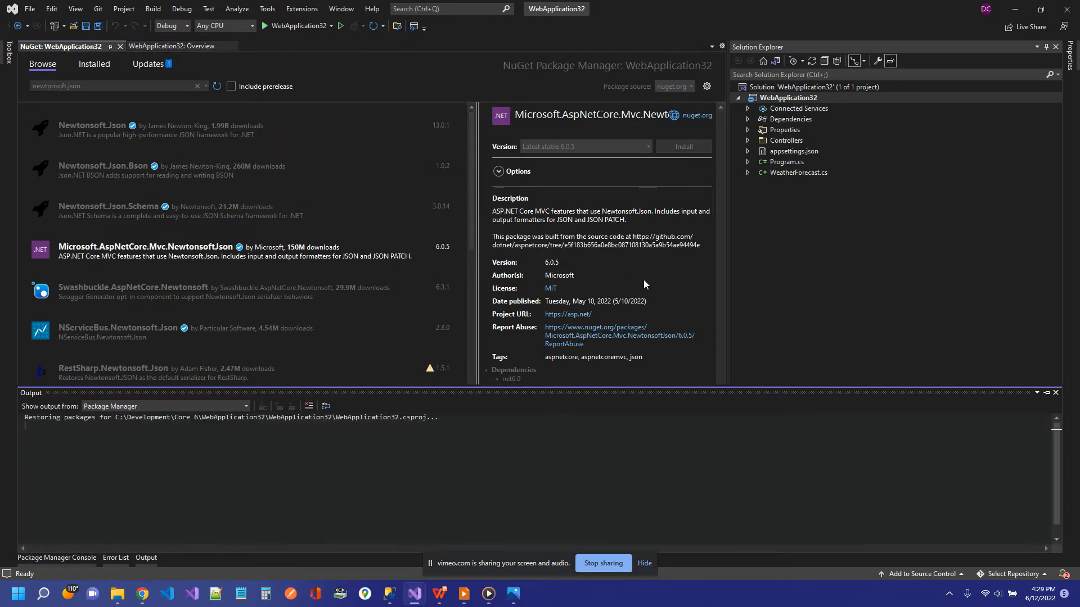
pyautogui.click(683, 147)
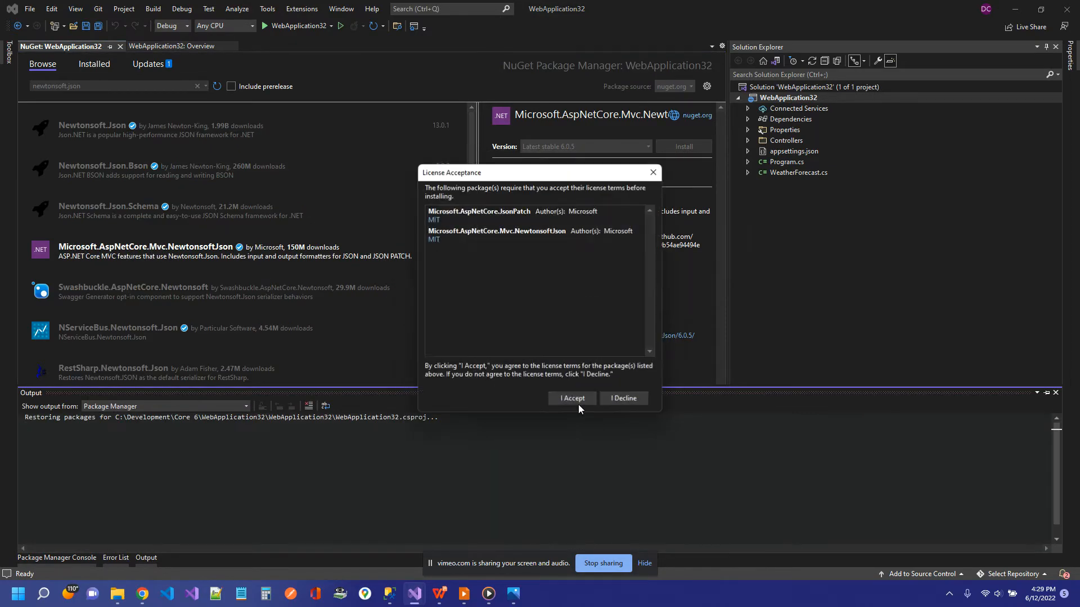
pyautogui.click(571, 399)
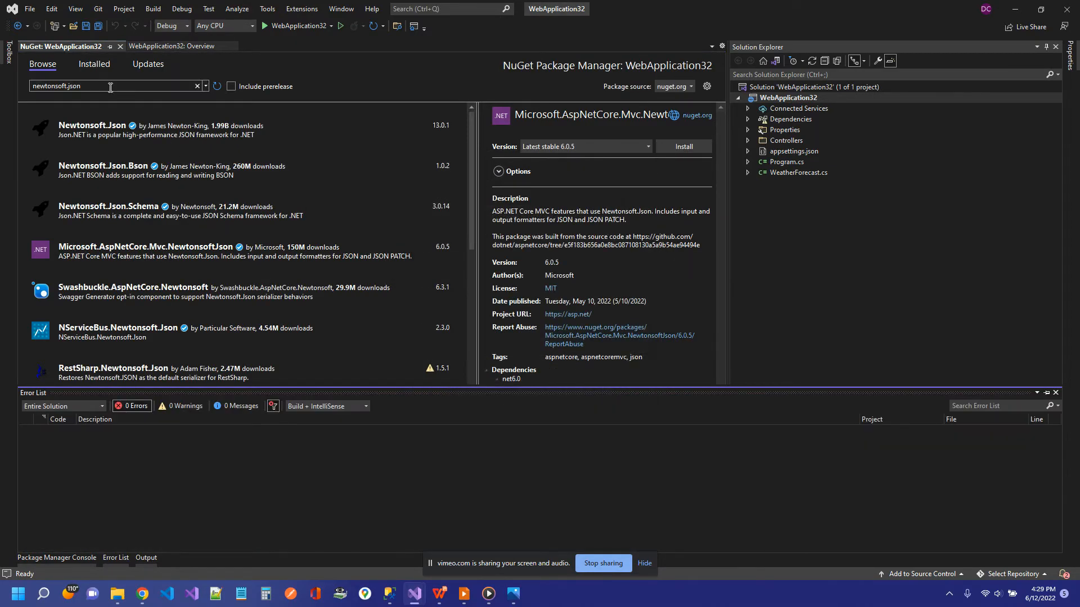
pyautogui.click(682, 146)
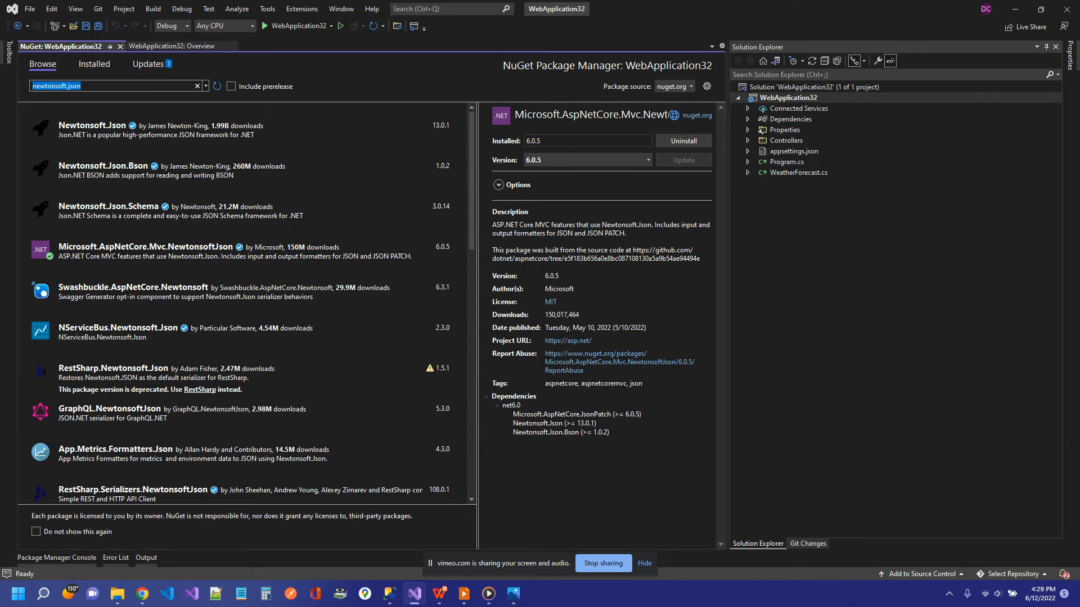
# Install Microsoft.EntityFrameworkCore.SqlServer 6.0.5 from the search suggestion, approving updates and accepting licenses
pyautogui.write('en')
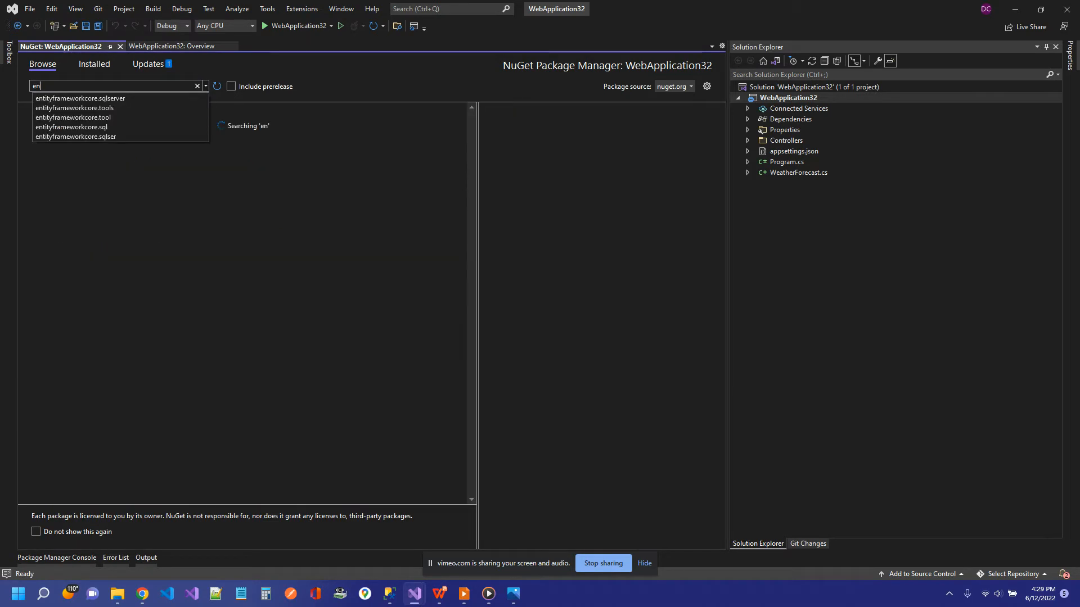
pyautogui.click(80, 98)
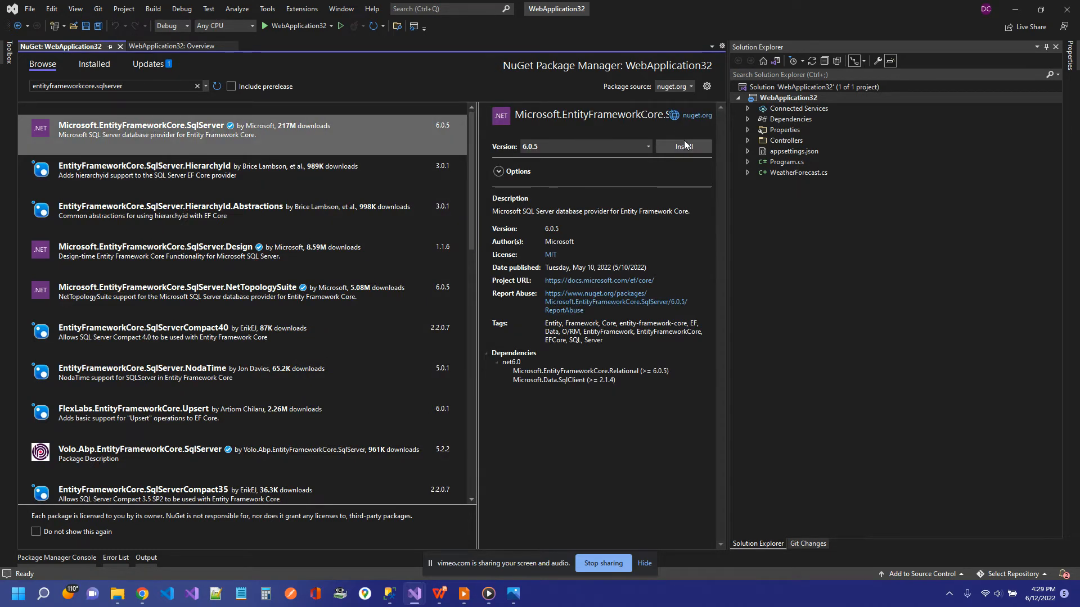
pyautogui.click(682, 146)
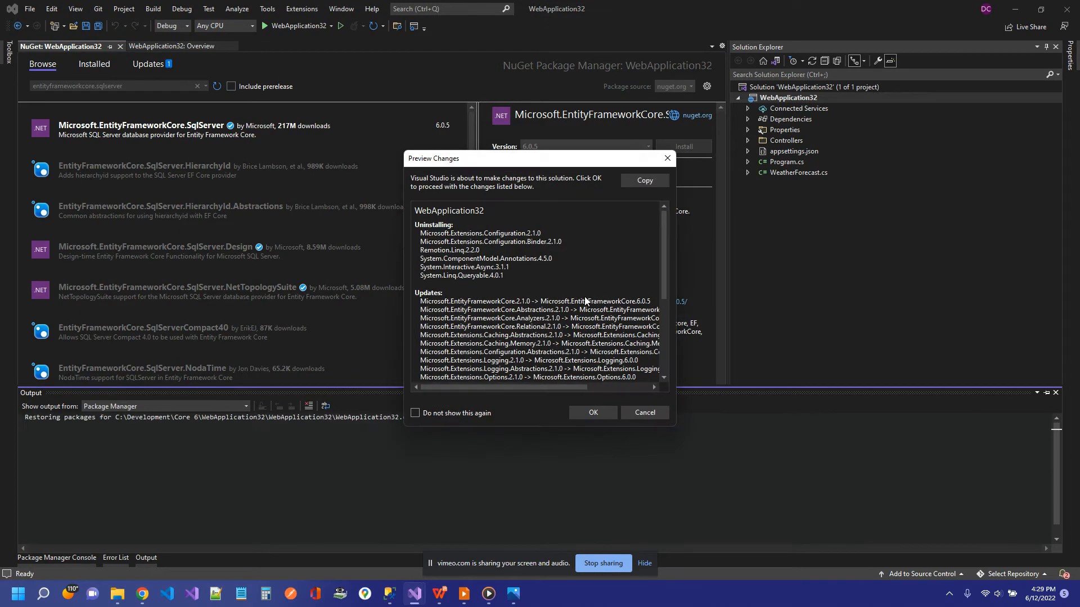
pyautogui.click(592, 413)
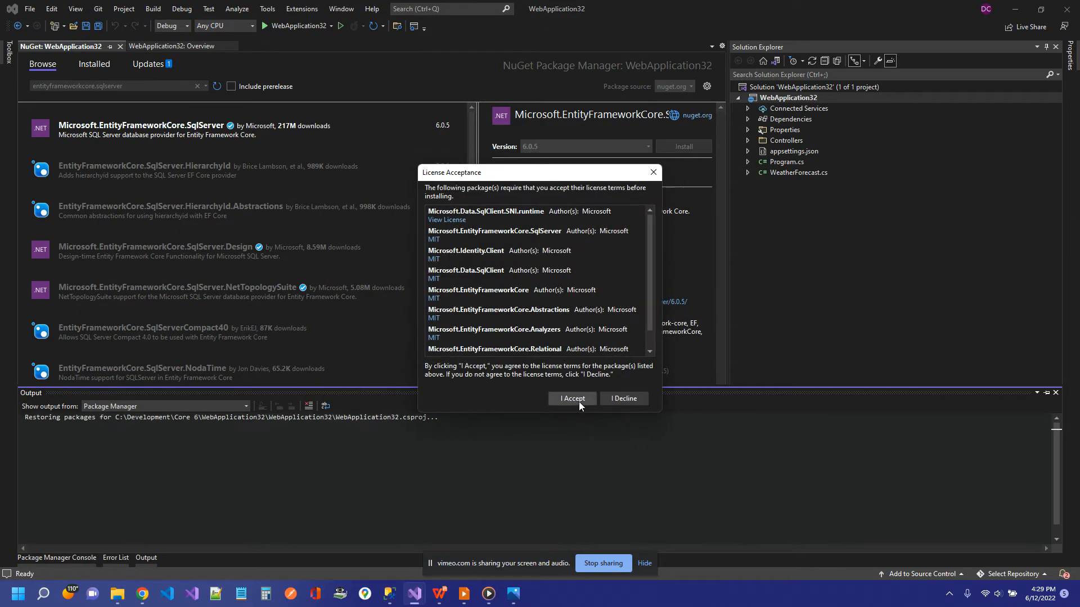
pyautogui.click(571, 398)
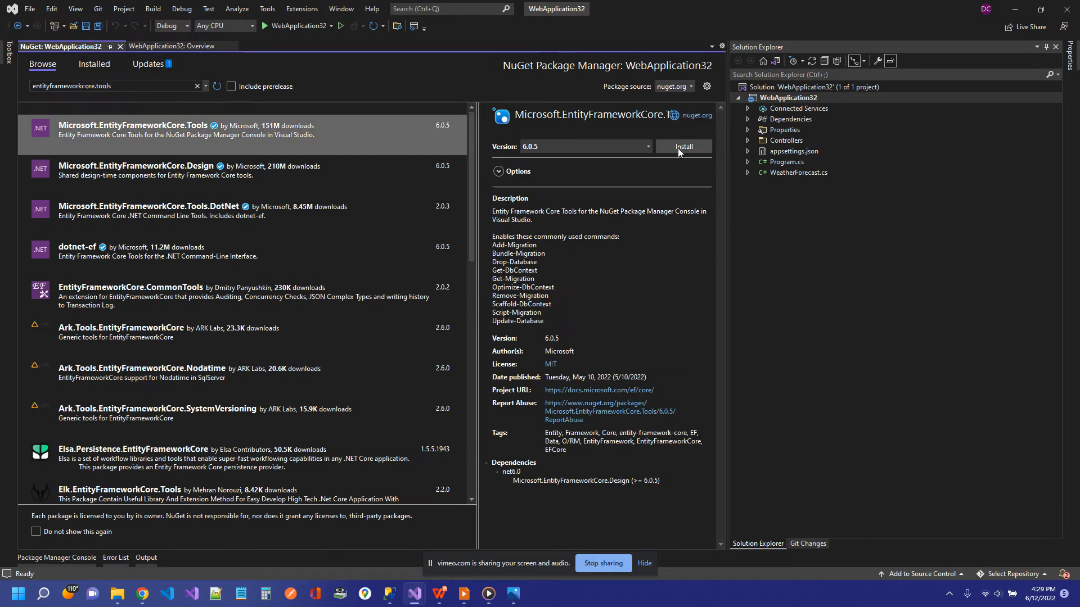
# Install Microsoft.EntityFrameworkCore.Tools 6.0.5 with EntityFrameworkCore.Design, accepting both licenses
pyautogui.click(683, 146)
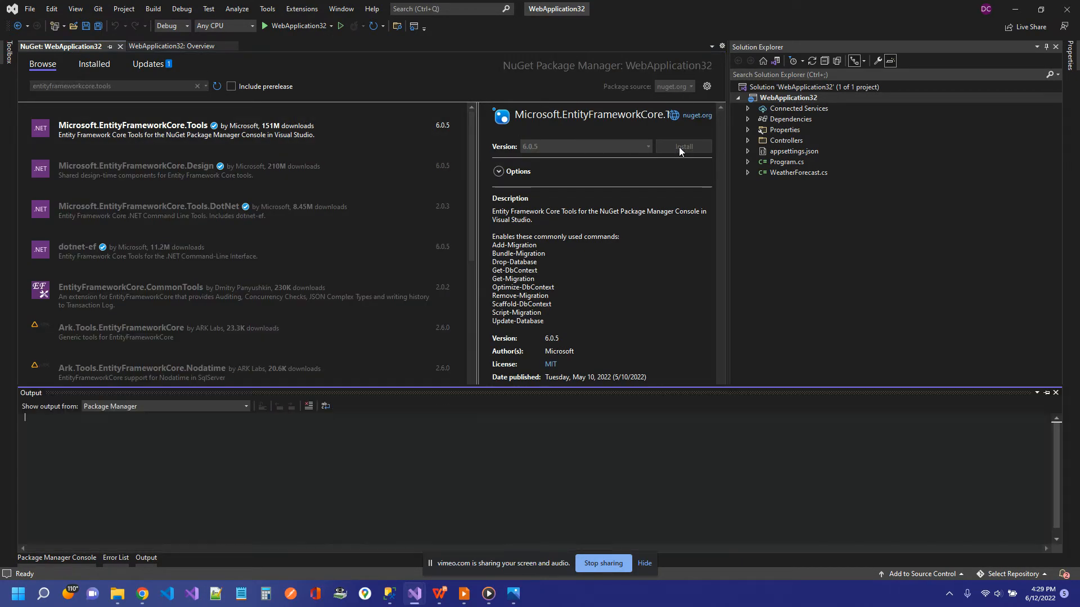
pyautogui.click(683, 146)
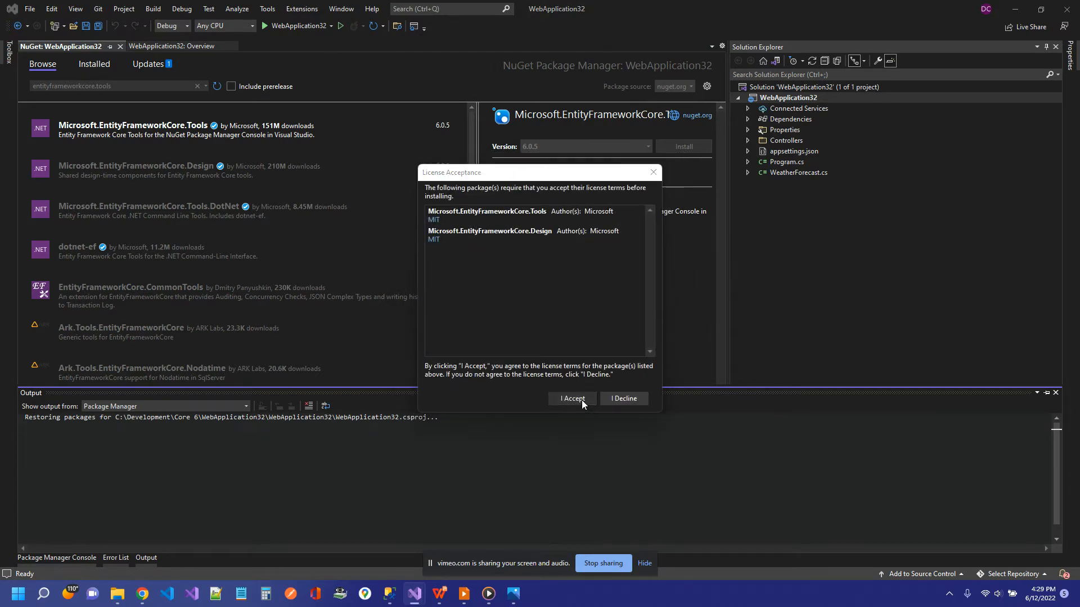
pyautogui.click(571, 398)
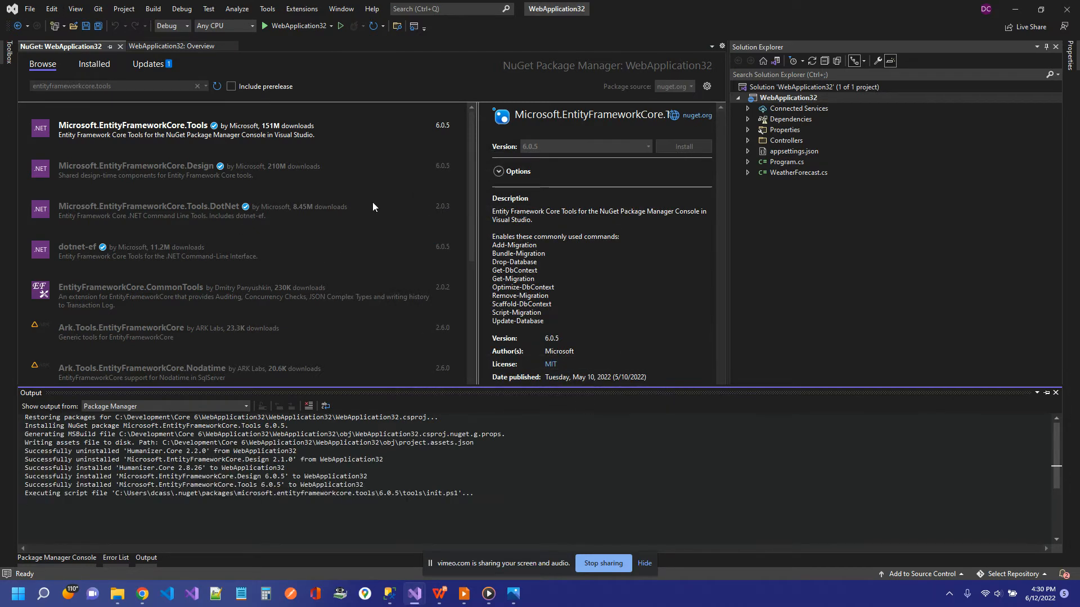
pyautogui.click(115, 557)
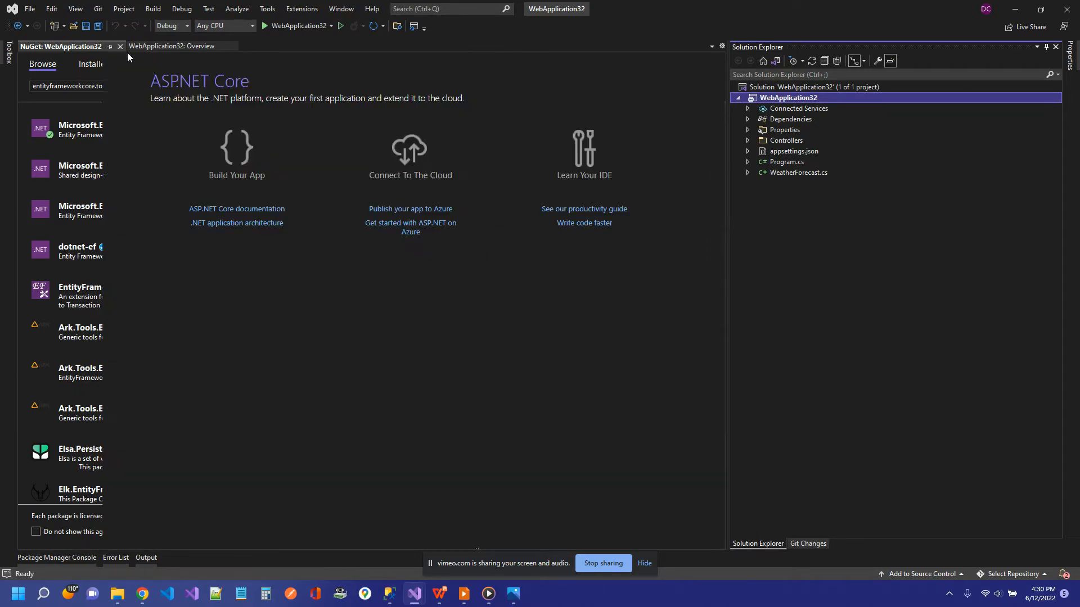
# Close the NuGet manager and open appsettings.json from Solution Explorer
pyautogui.click(119, 46)
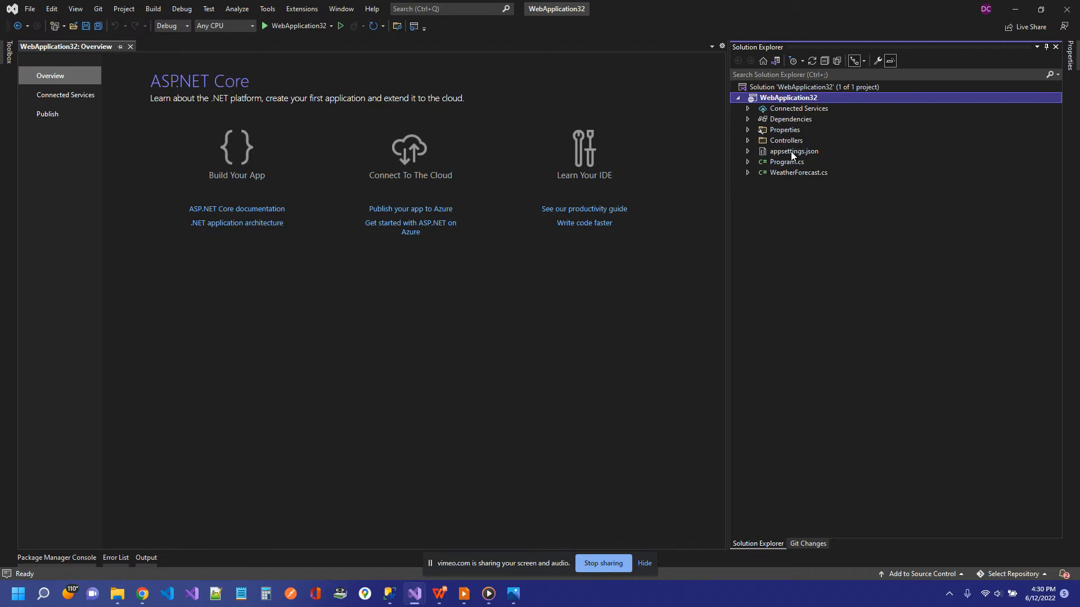
pyautogui.click(794, 151)
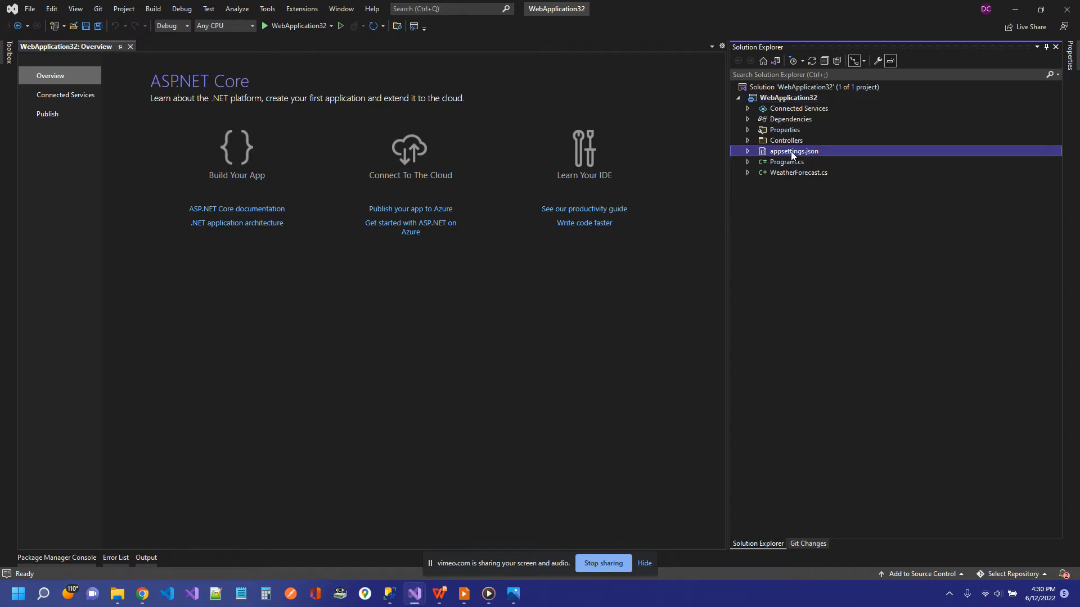
pyautogui.doubleClick(794, 151)
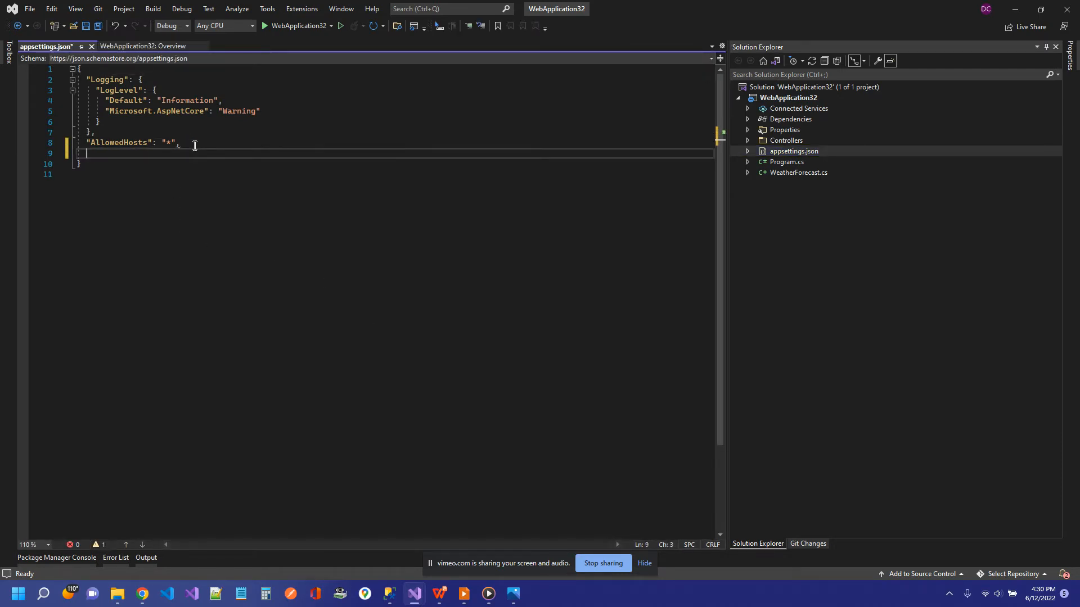
# Add ConnectionStrings with TestConnection "server=localhost;initial catalog=demo;integrated security=true;" and save
pyautogui.write('"ConnectionStrings": {')
pyautogui.write('"Te')
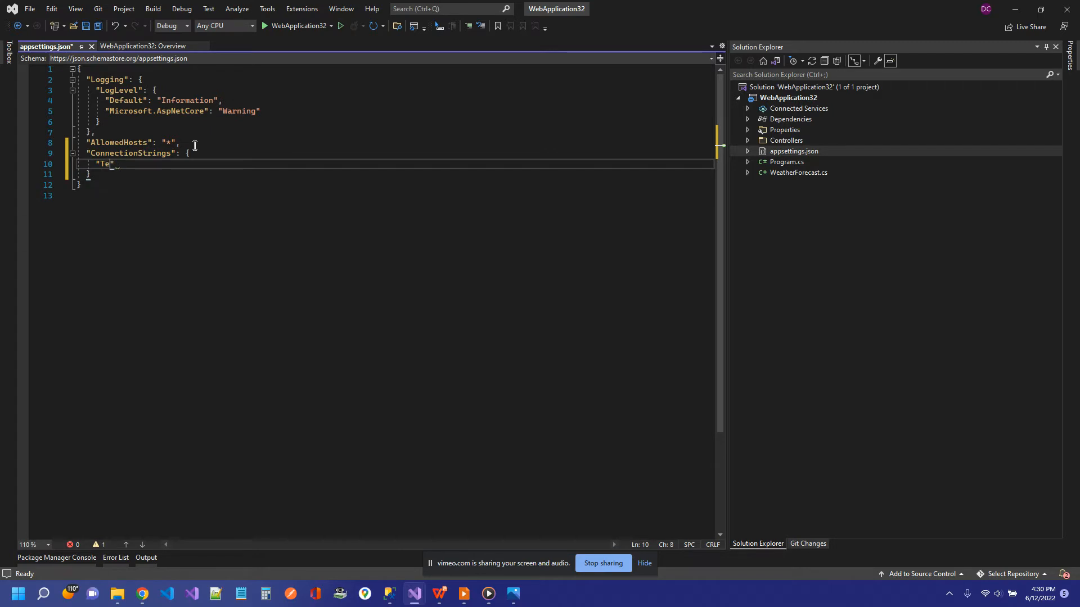
pyautogui.write('stConnection')
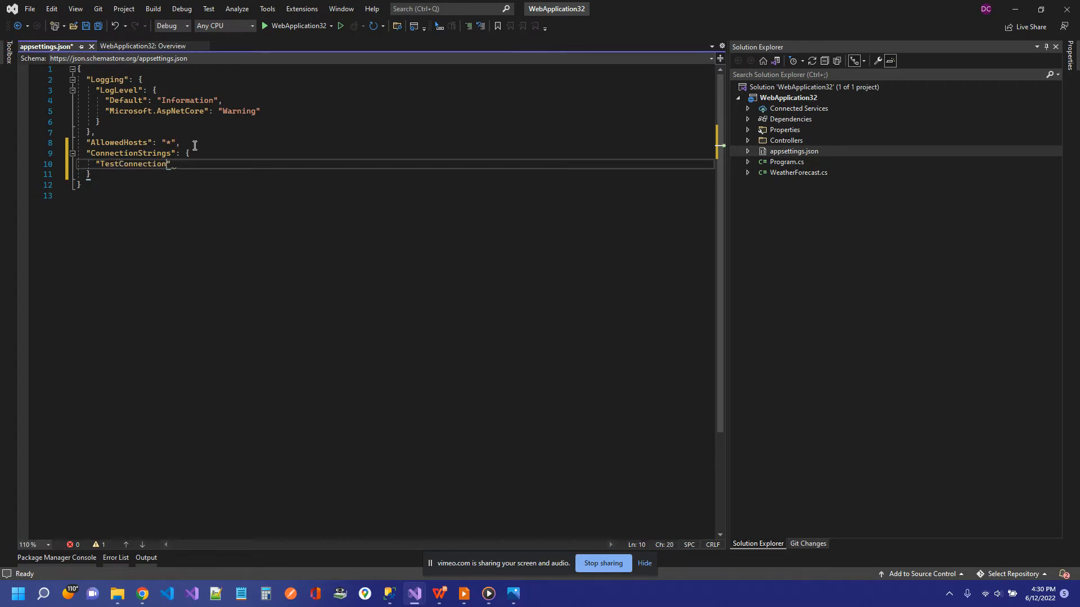
pyautogui.write(': ""')
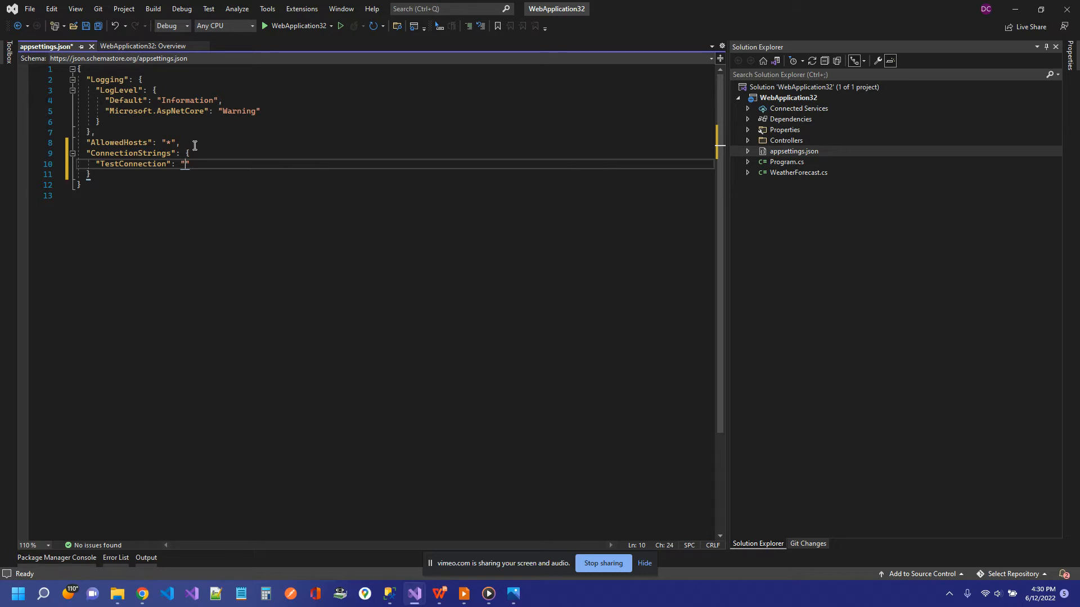
pyautogui.write('server=local')
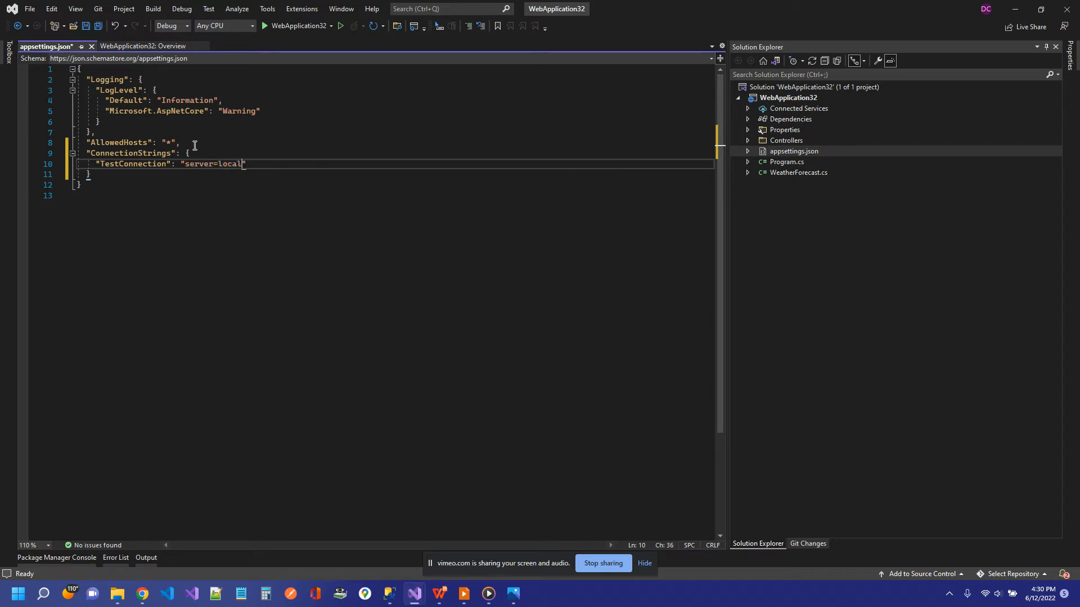
pyautogui.write('host;')
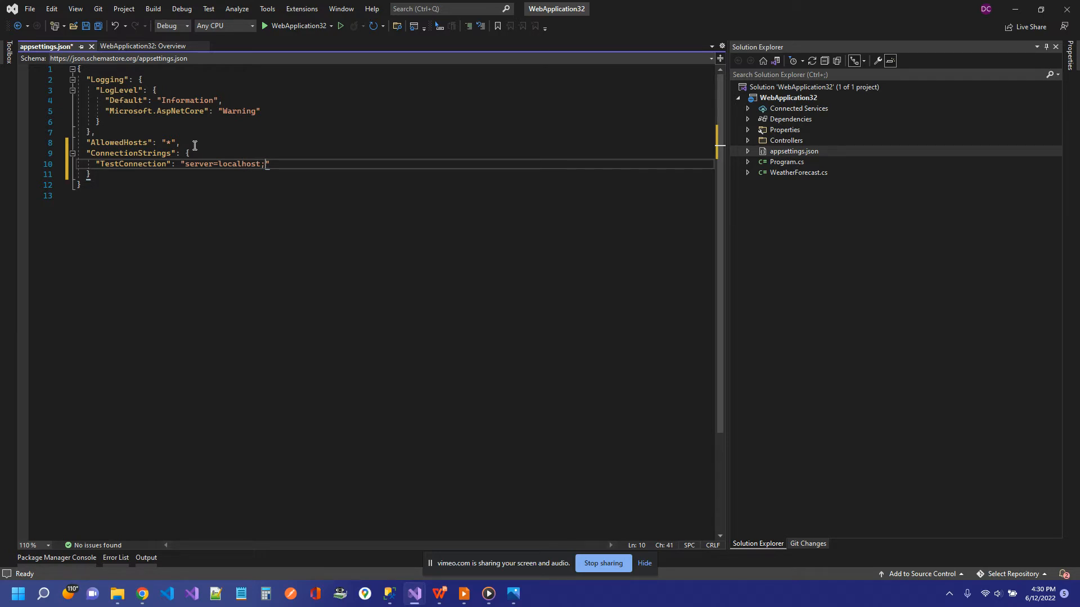
pyautogui.write('i')
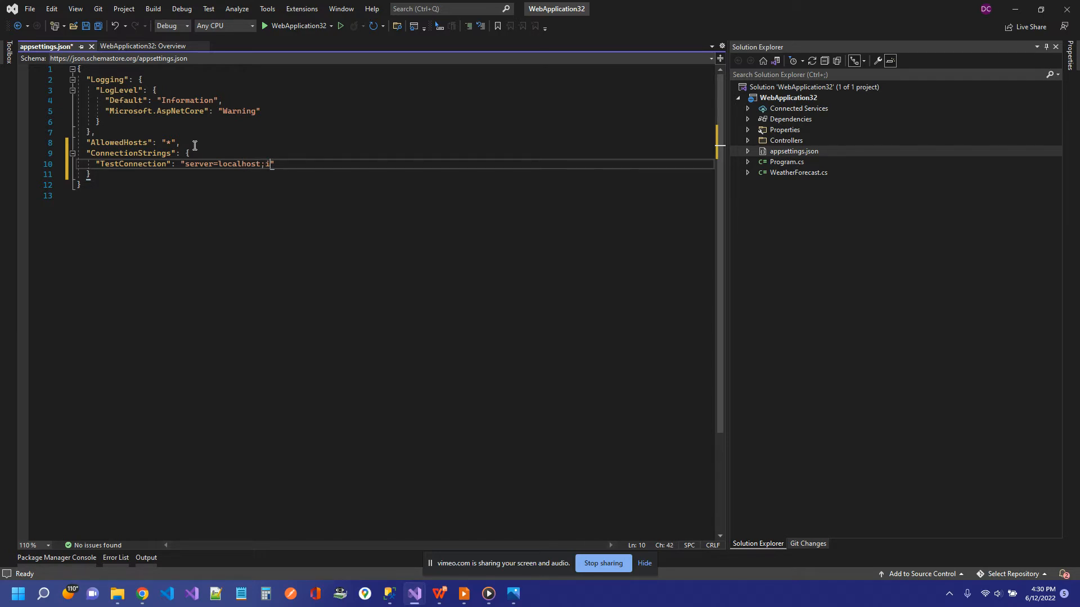
pyautogui.write('niti')
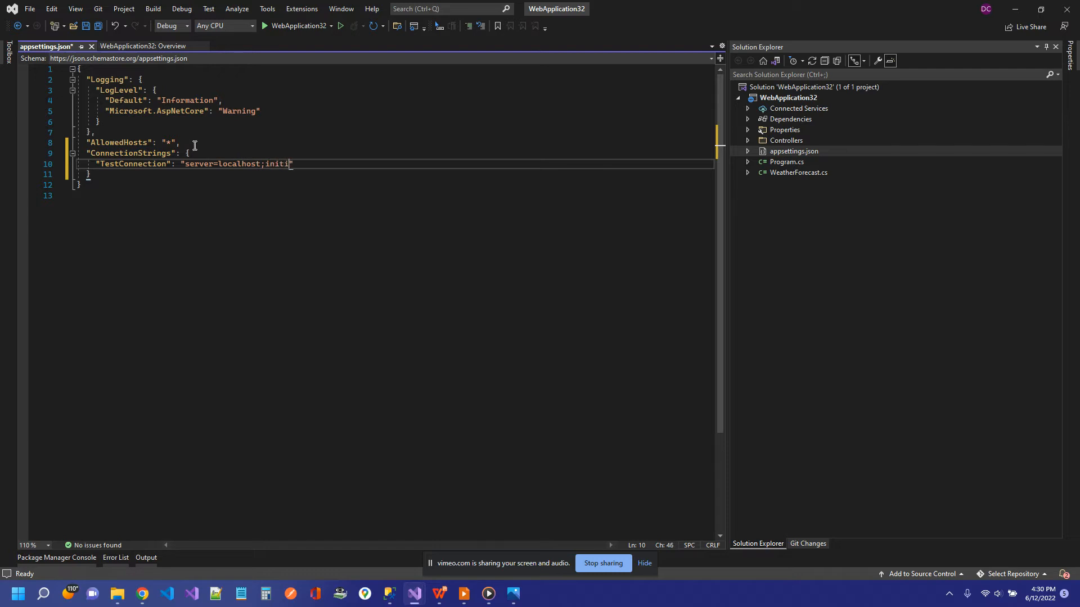
pyautogui.write('al catalog=d')
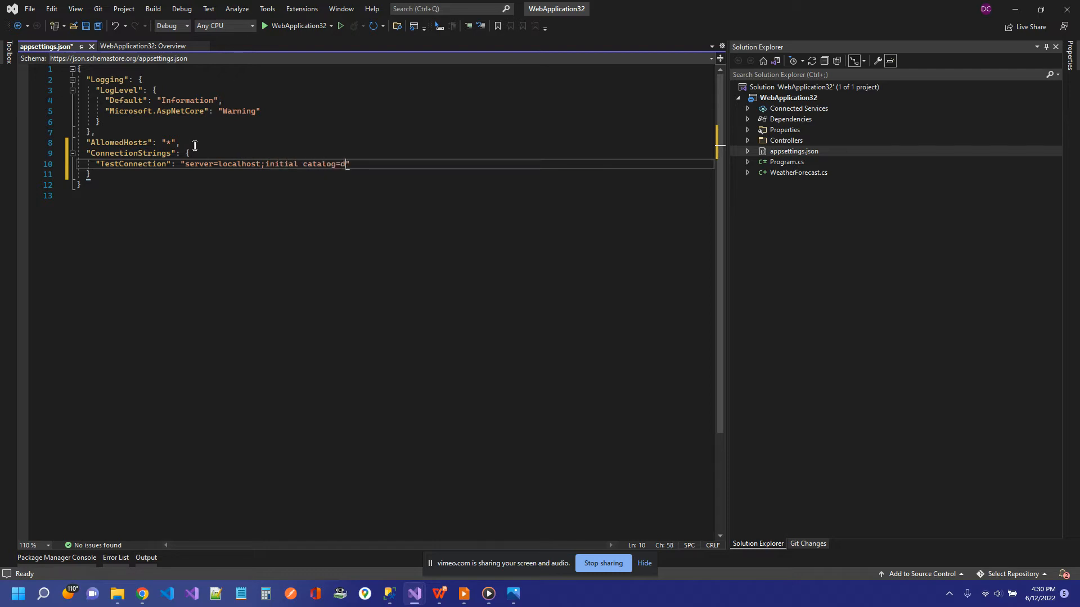
pyautogui.write('emo;')
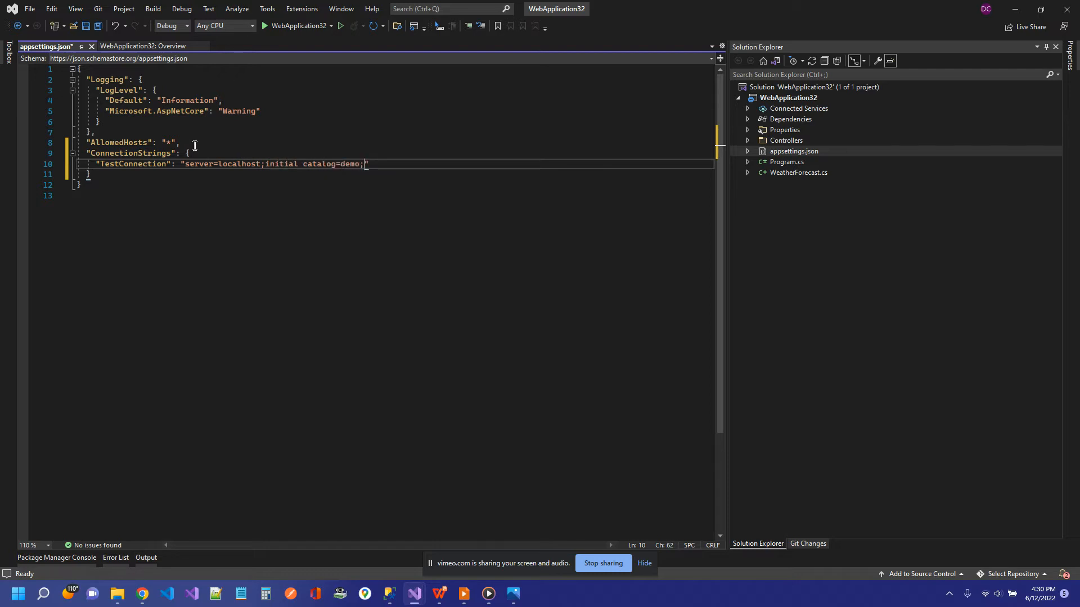
pyautogui.write('integrated')
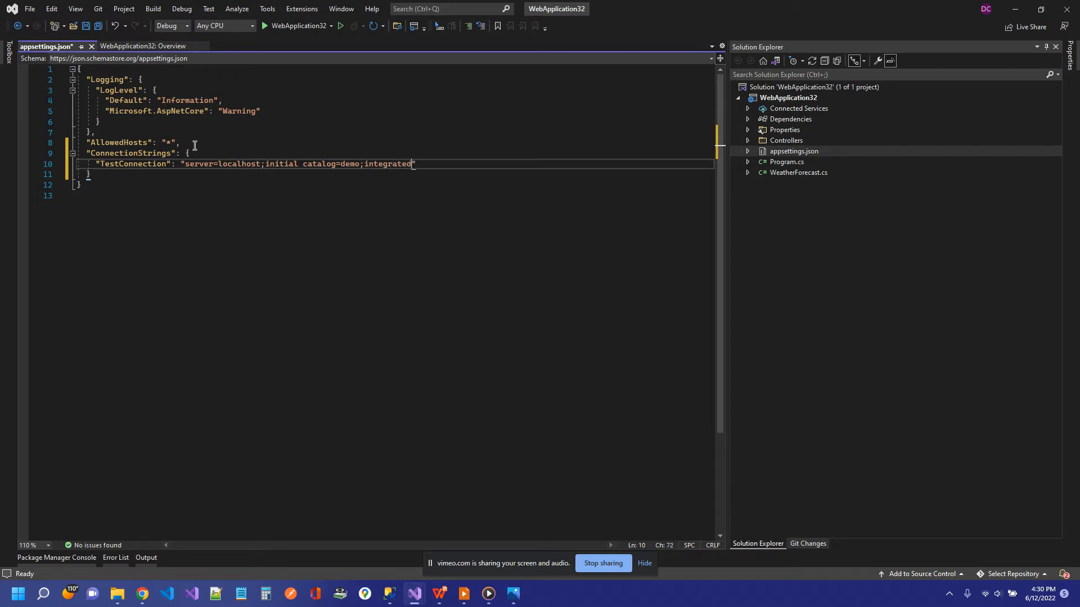
pyautogui.write('secu')
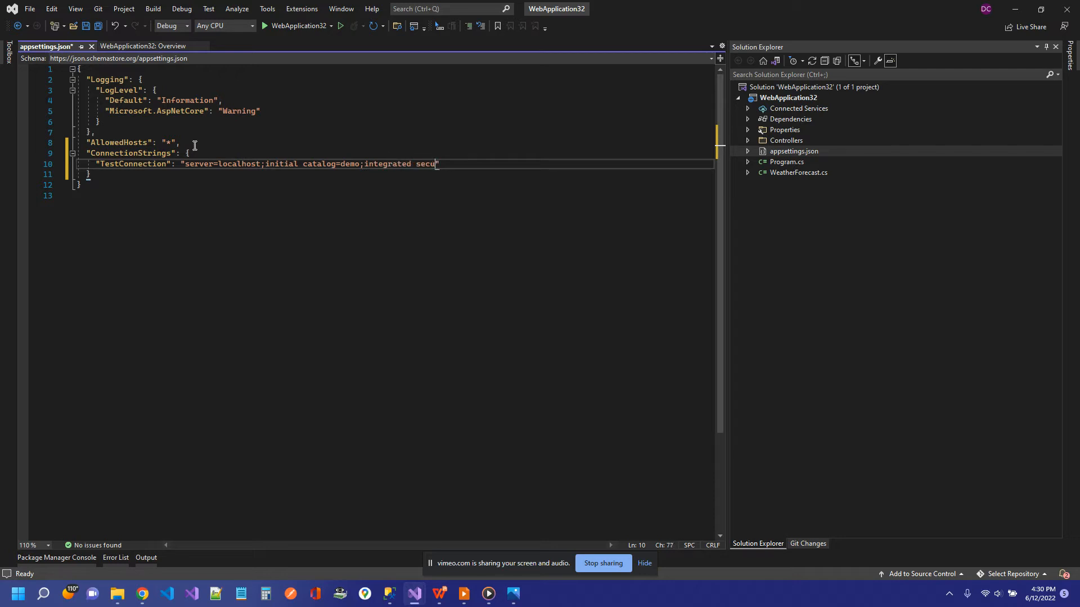
pyautogui.write('rity=true')
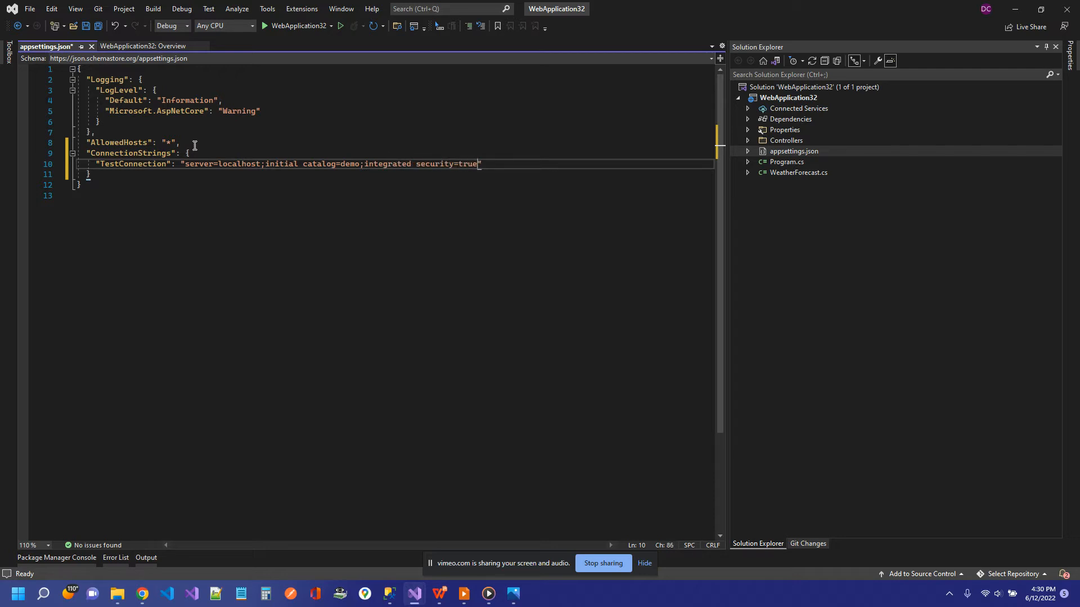
pyautogui.write(';')
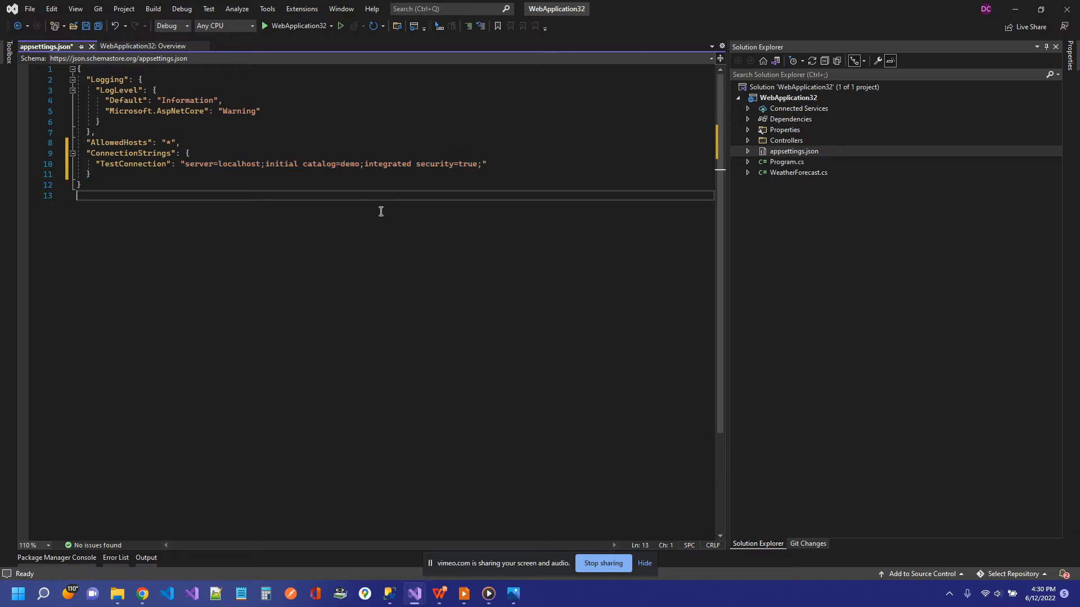
pyautogui.press('ctrl+s')
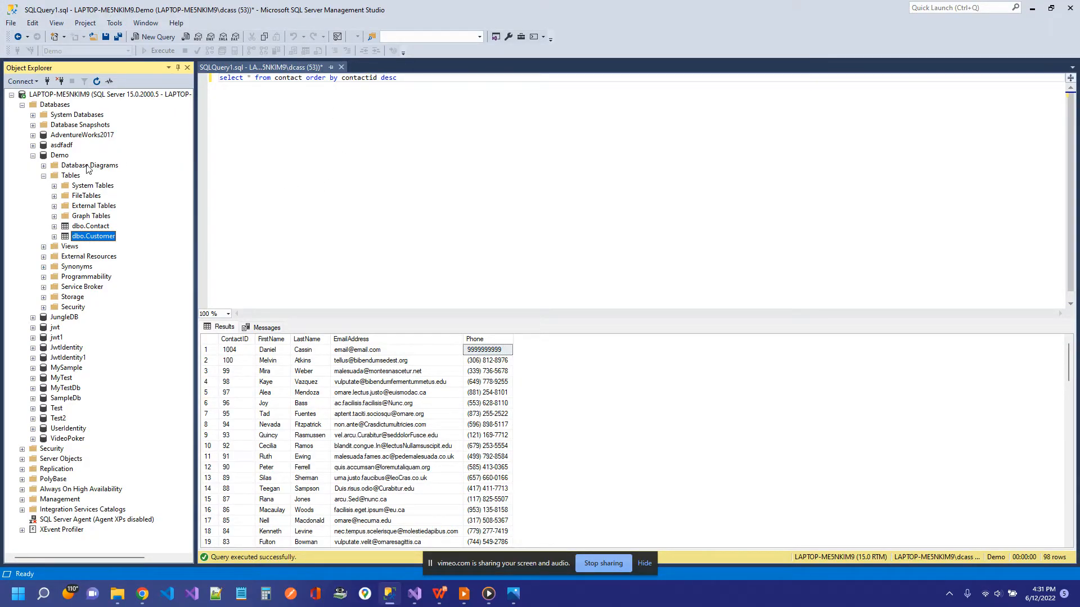
pyautogui.click(59, 155)
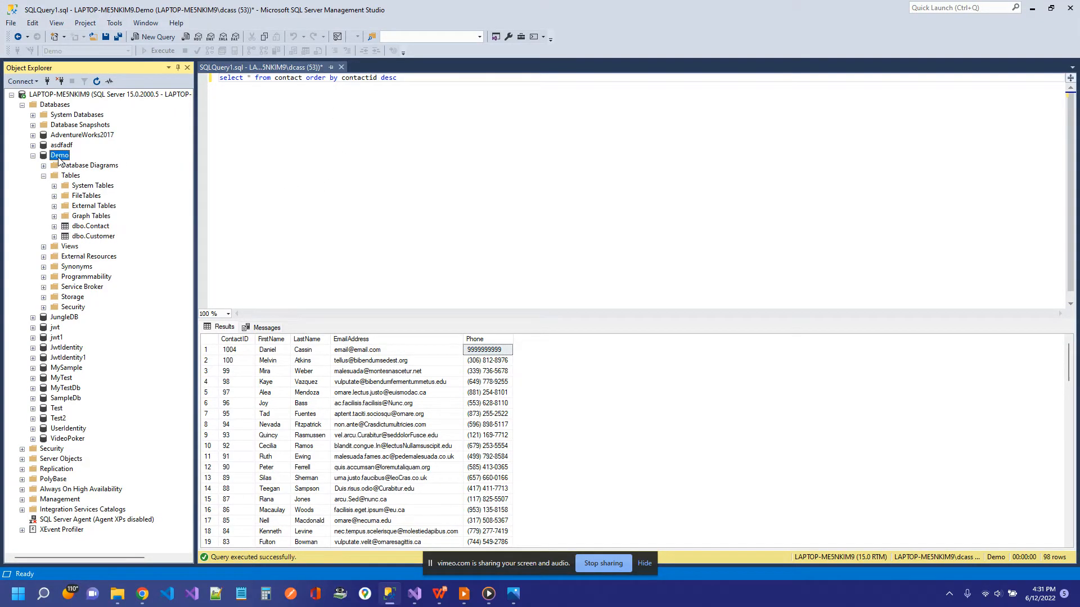
pyautogui.click(70, 176)
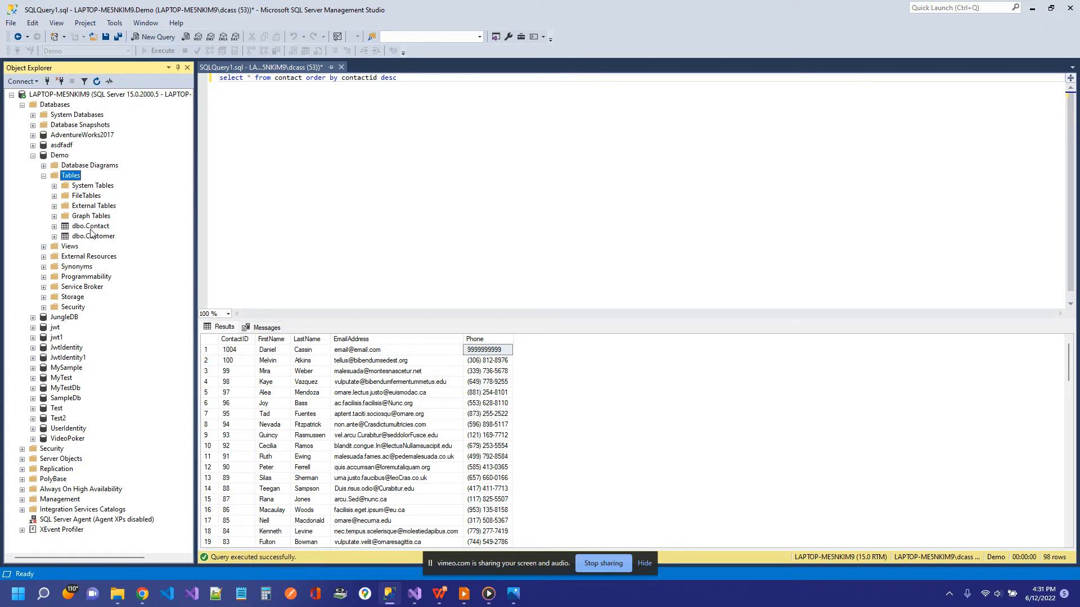
pyautogui.click(93, 236)
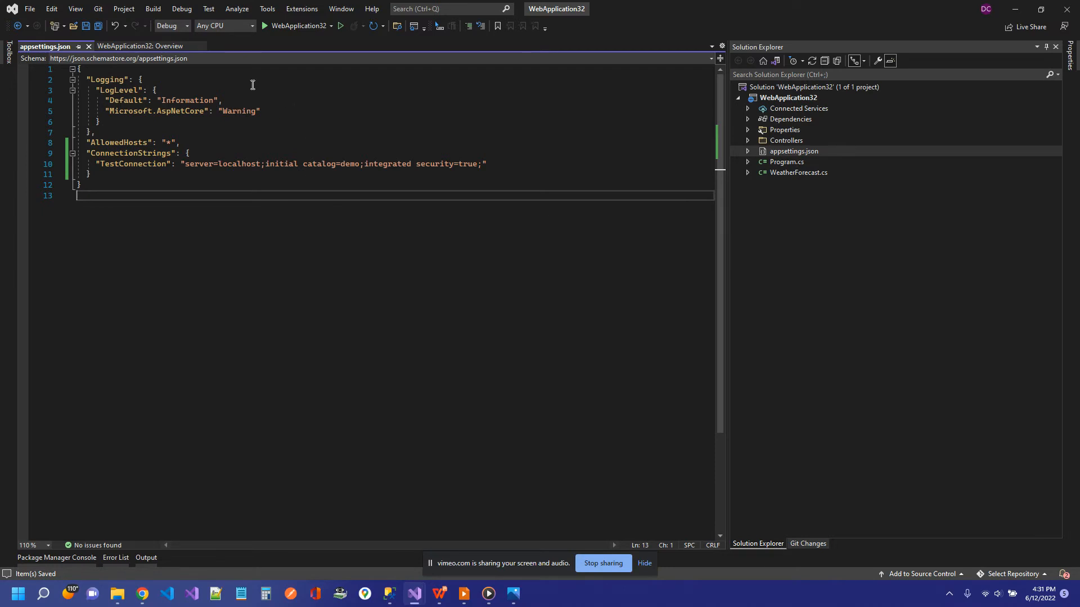
# Check the Tools menu, then open the Package Manager Console tab at the bottom
pyautogui.click(267, 9)
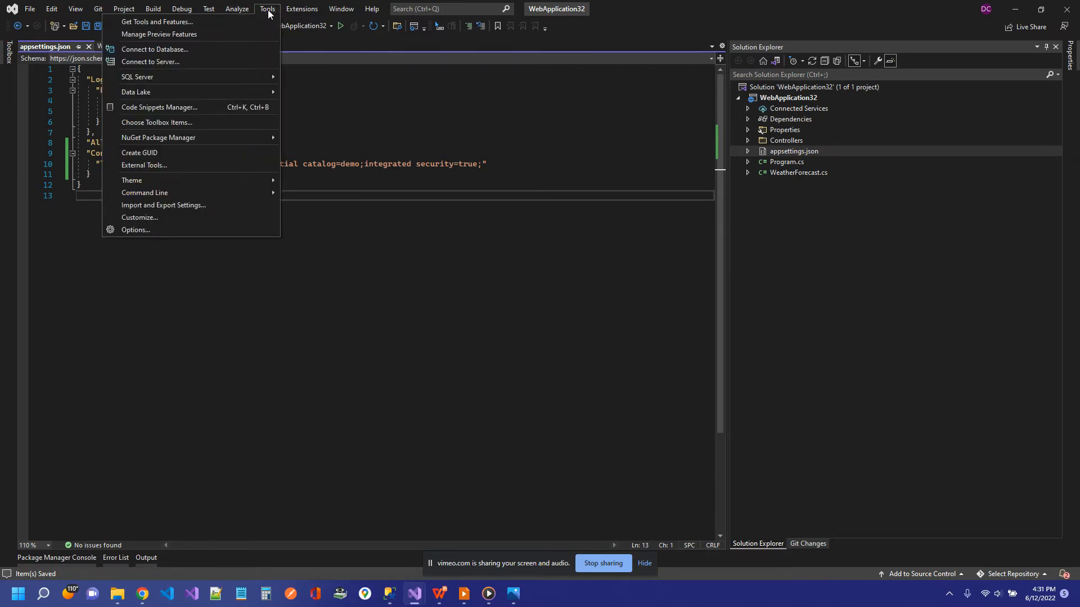
pyautogui.moveTo(157, 137)
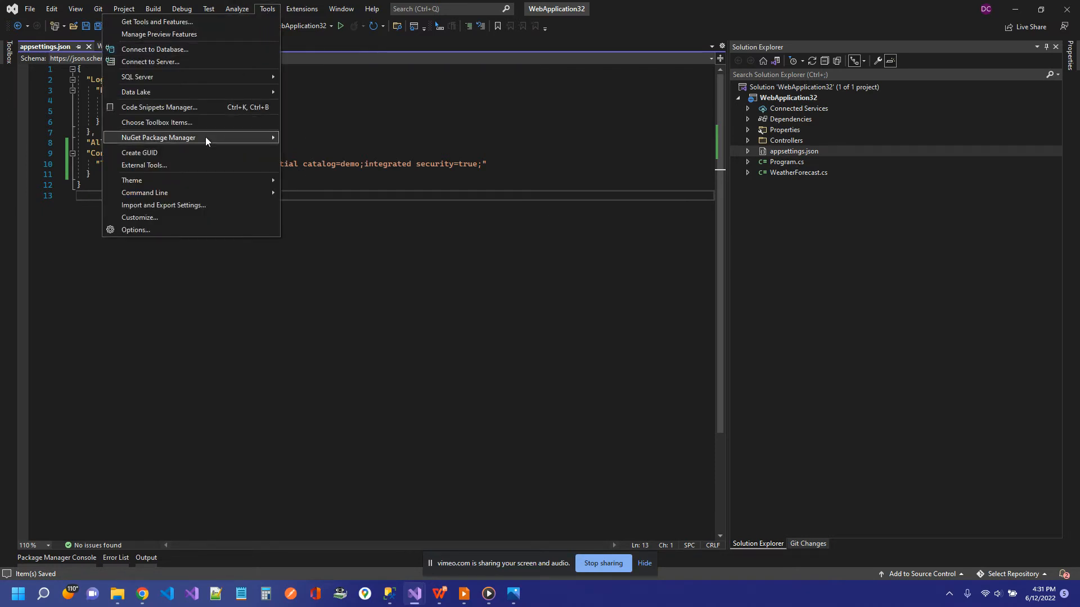
pyautogui.moveTo(157, 138)
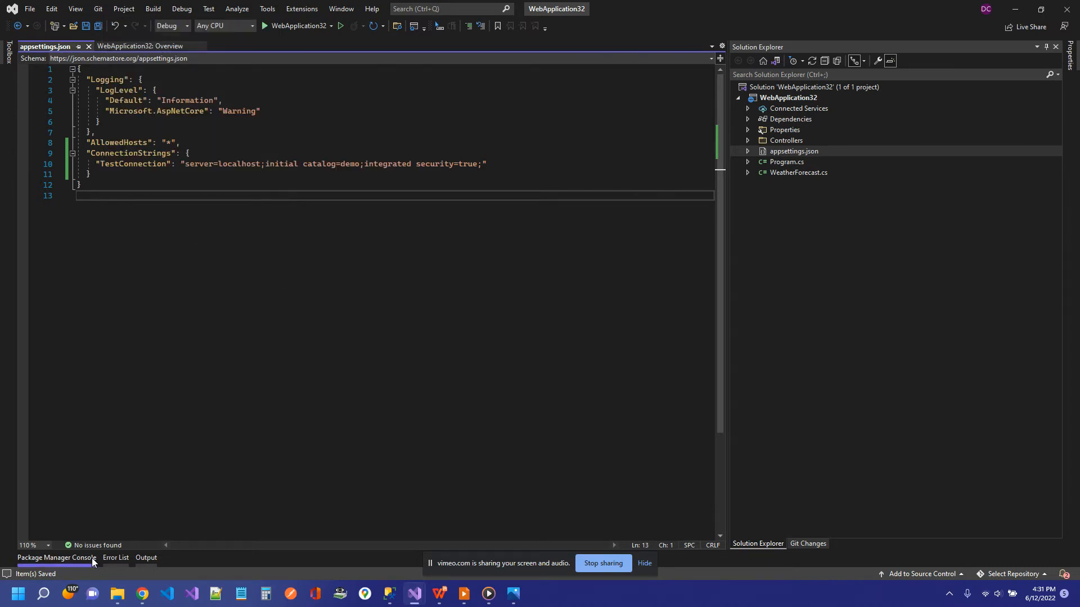
pyautogui.click(56, 558)
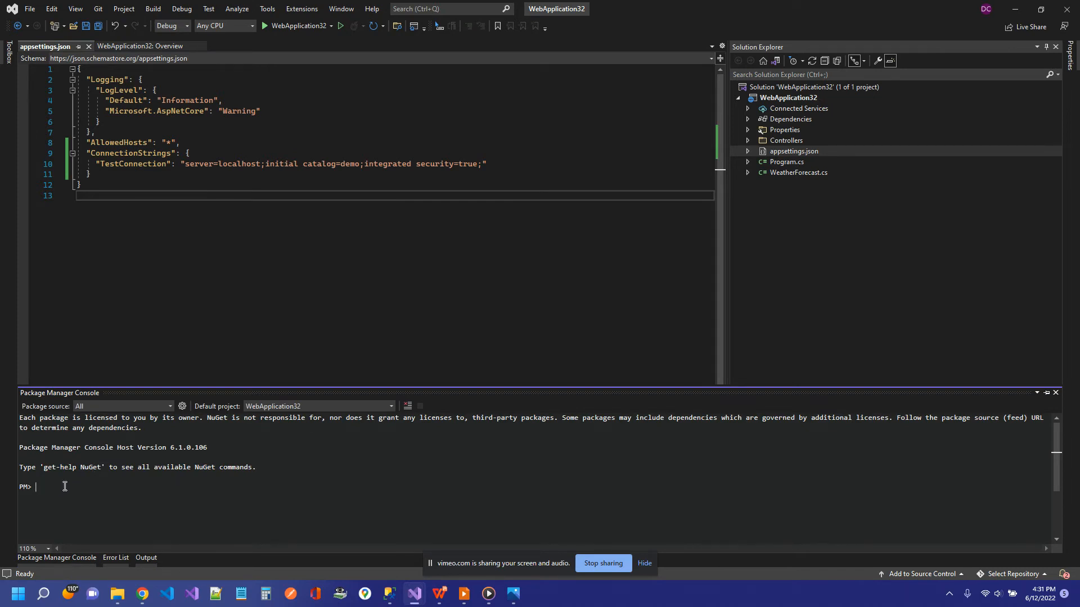
# Enter scaffold-dbcontext with the localhost demo connection string and Microsoft.EntityFrameworkCore.SqlServer provider
pyautogui.write('scaffold')
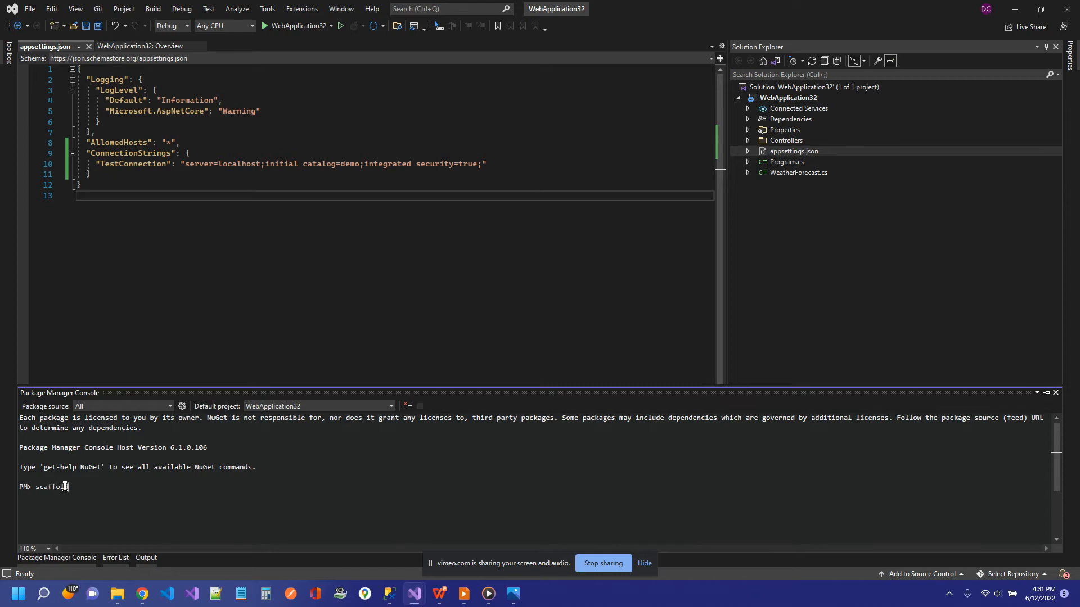
pyautogui.write('-')
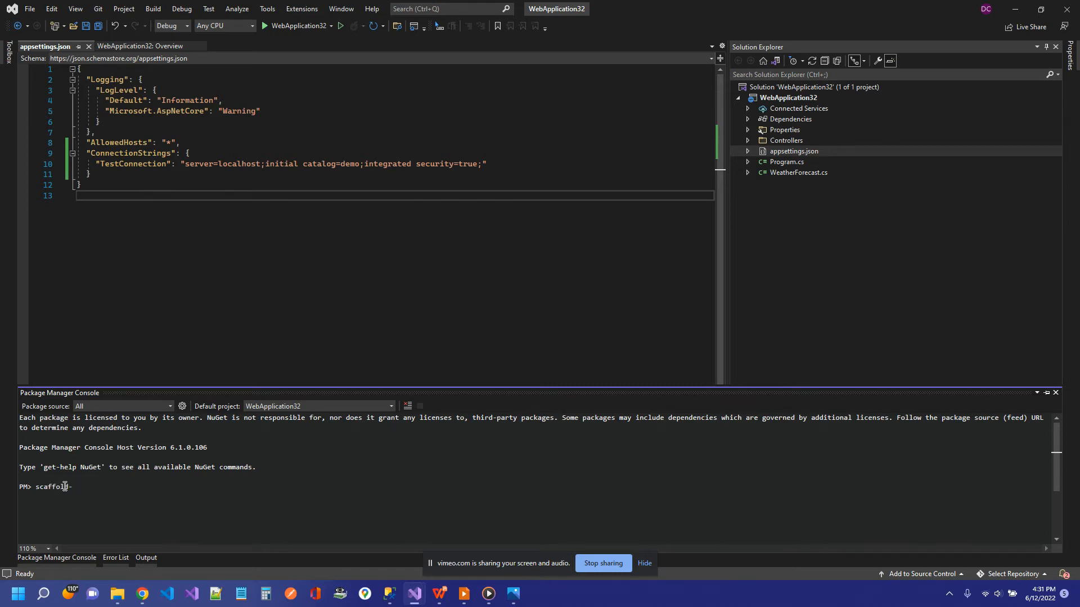
pyautogui.write('-dbcontext "')
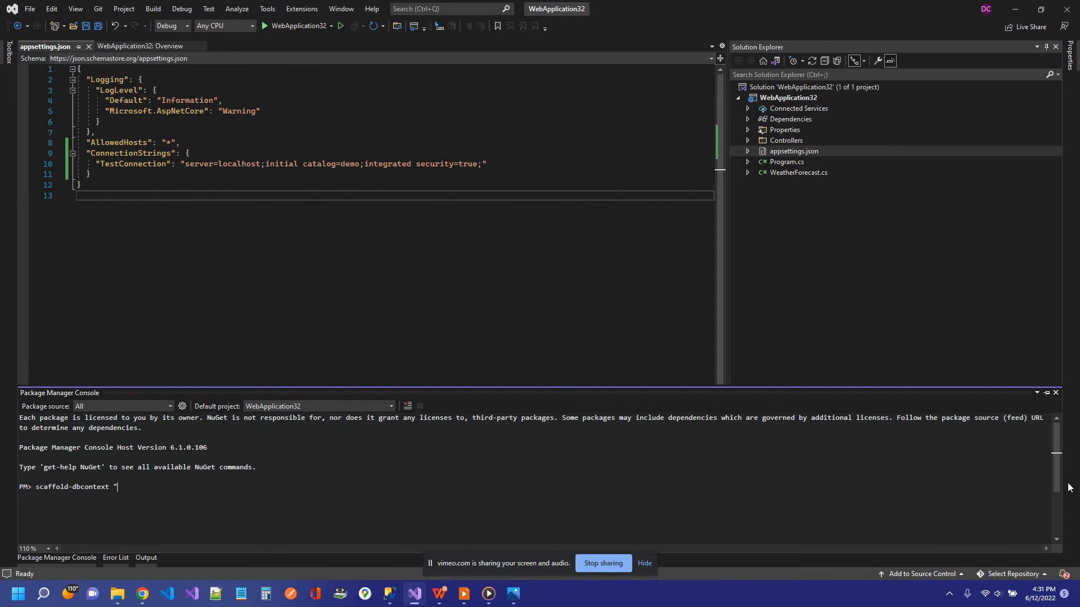
pyautogui.write('server=localhost;initial catalog=demo;integrated security=true;"')
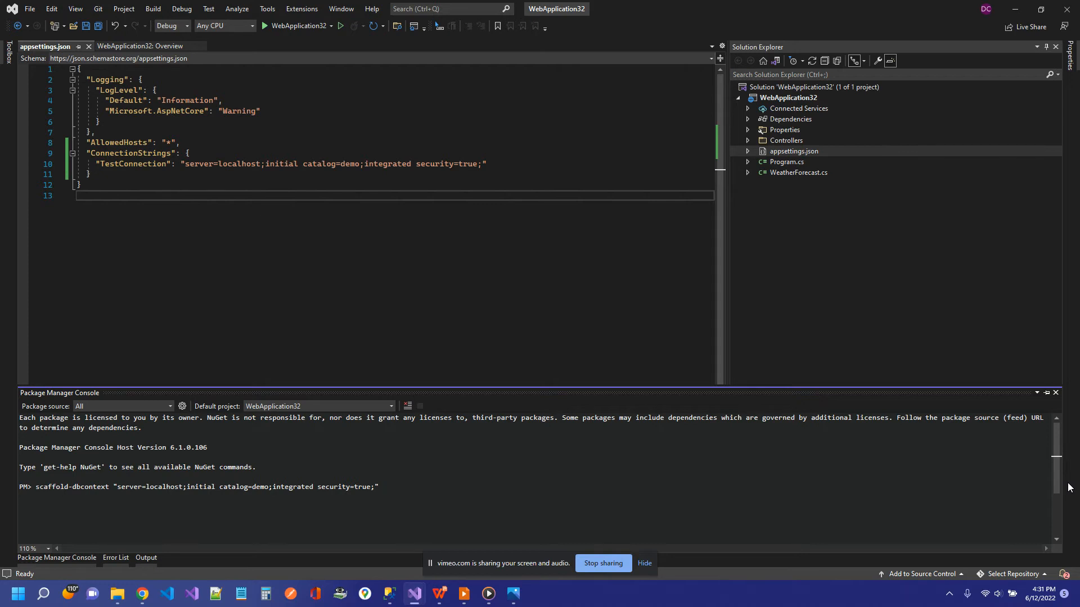
pyautogui.write('micros')
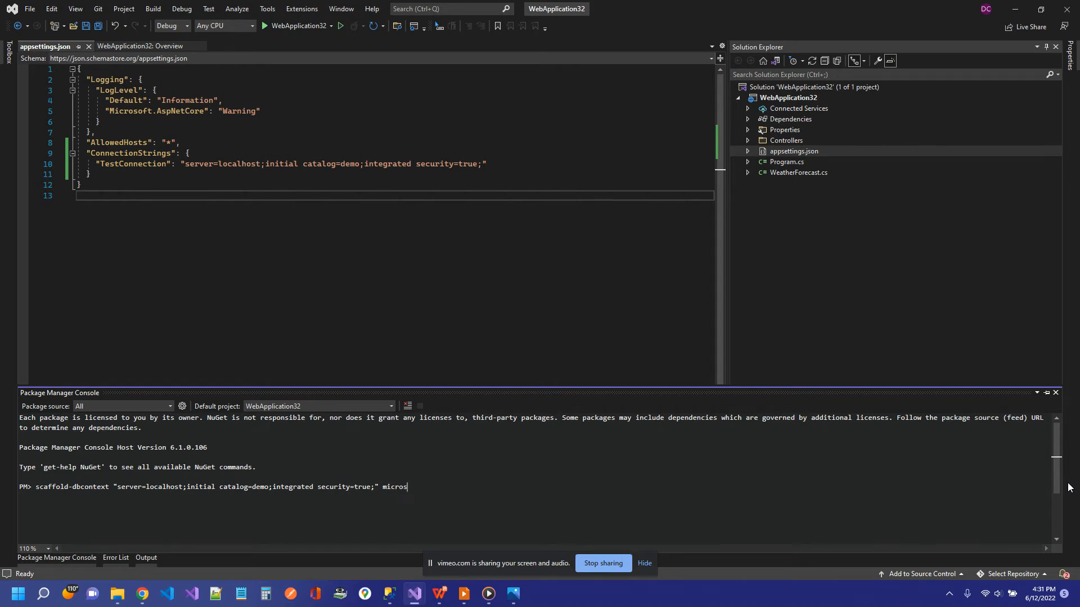
pyautogui.write('oft.entityf')
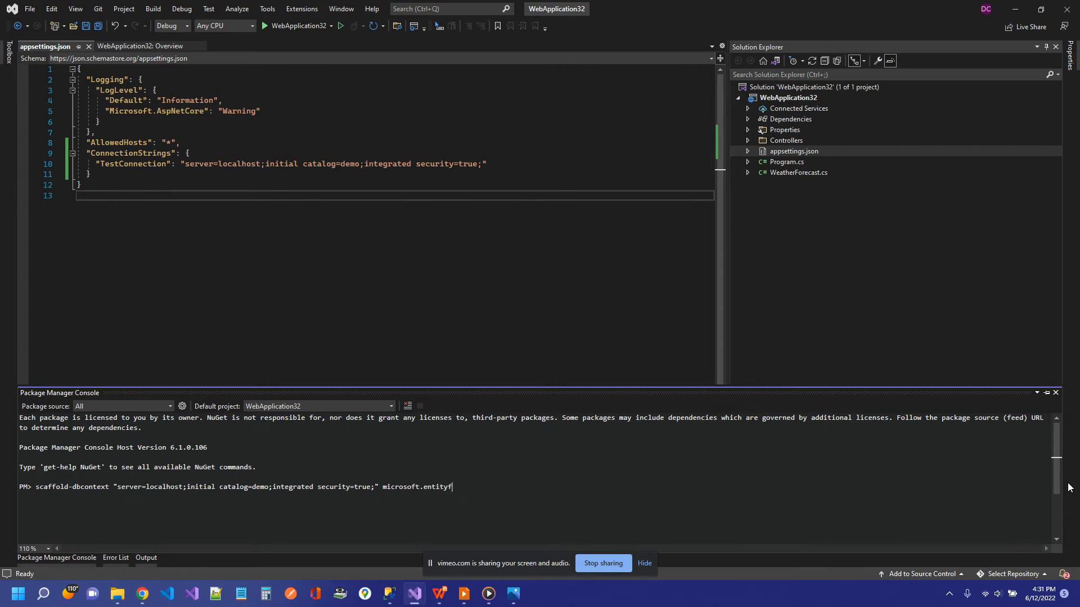
pyautogui.write('rameworkcore.sqlserver -')
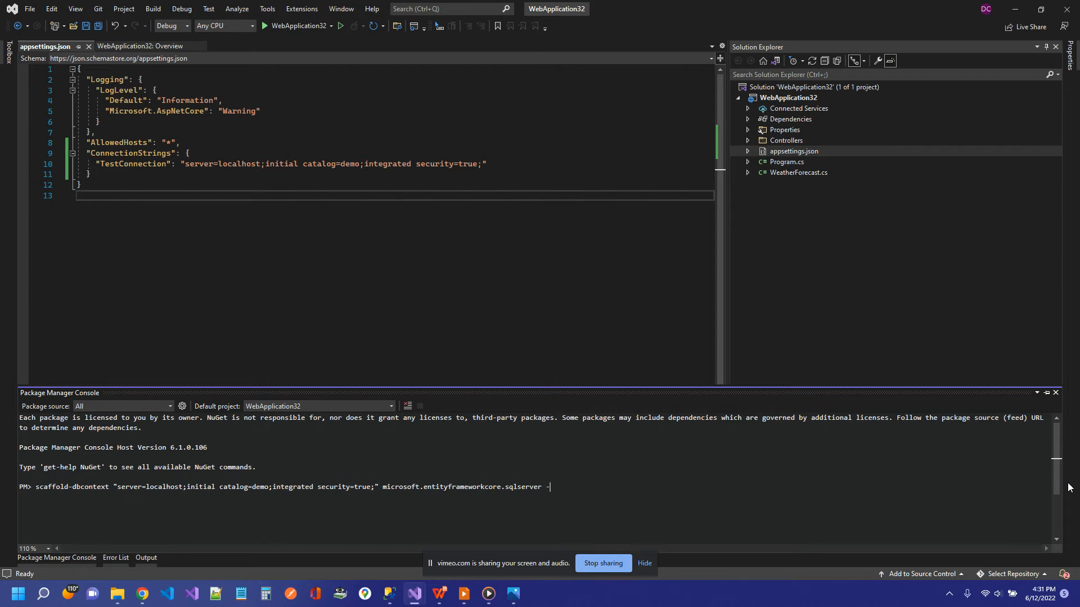
# Add -outputDir Models and -context TestDbContext to the scaffold command
pyautogui.write('out')
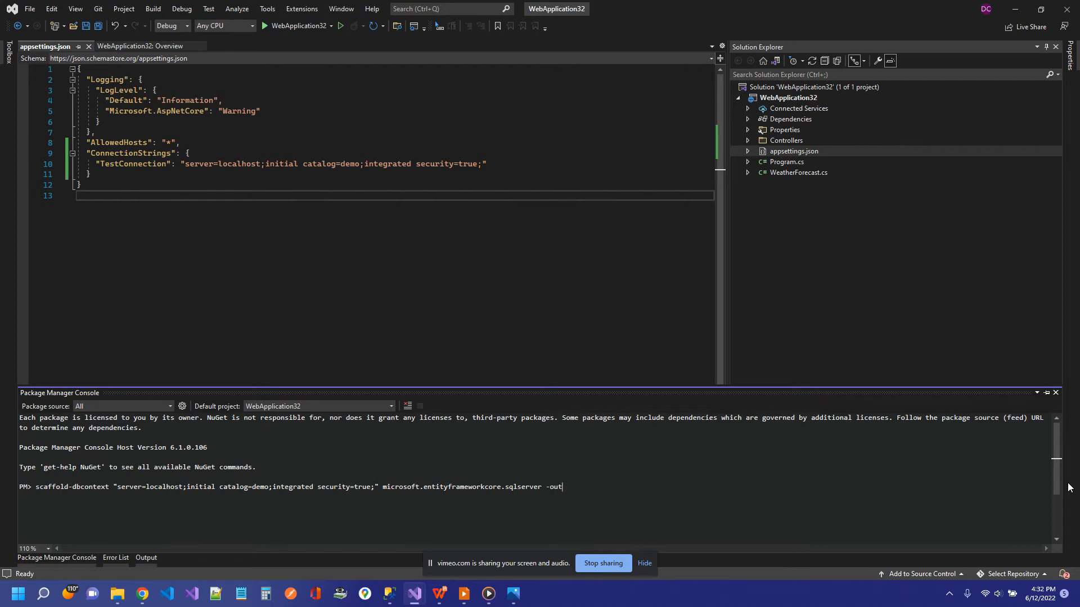
pyautogui.write('putDir')
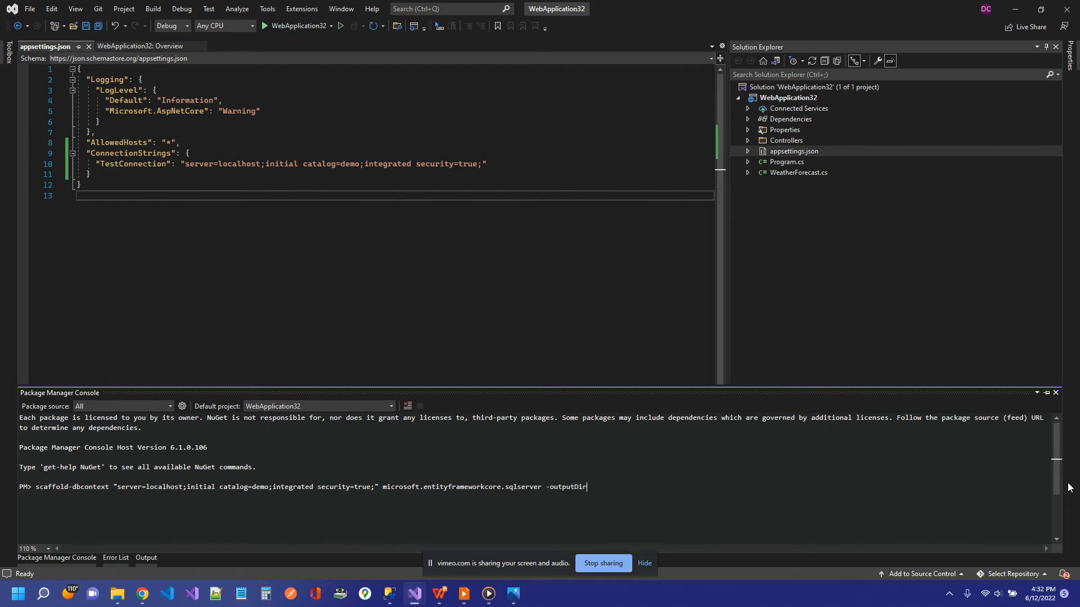
pyautogui.write('Model')
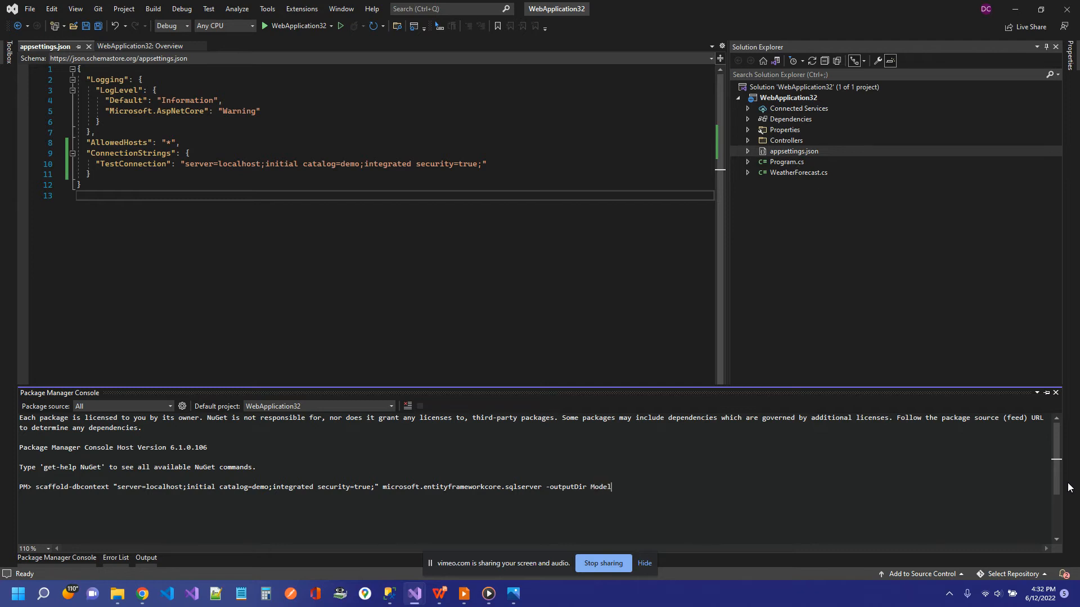
pyautogui.write('s')
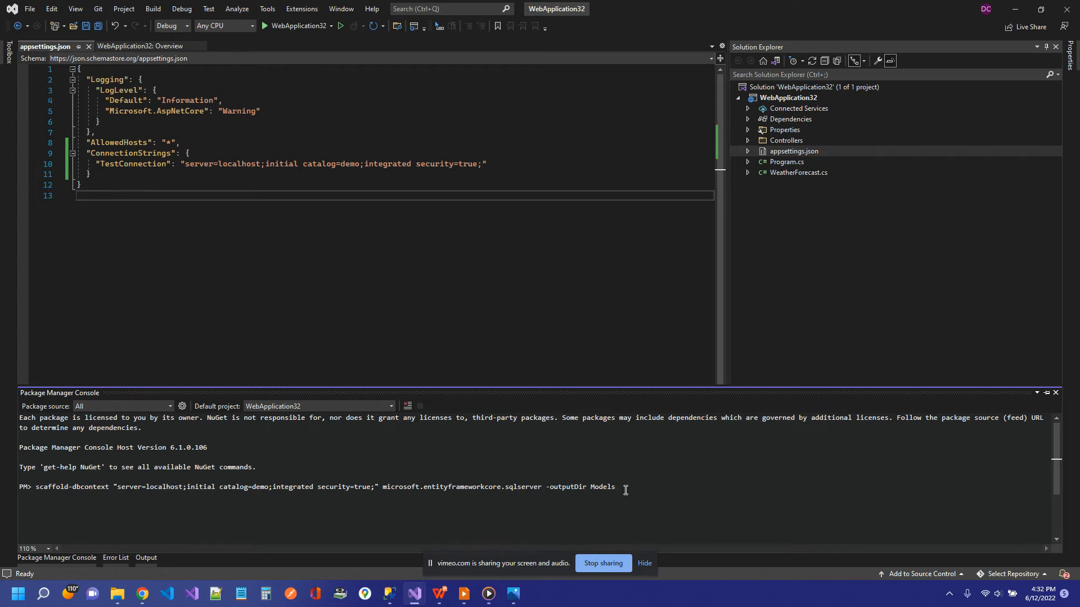
pyautogui.write('-context')
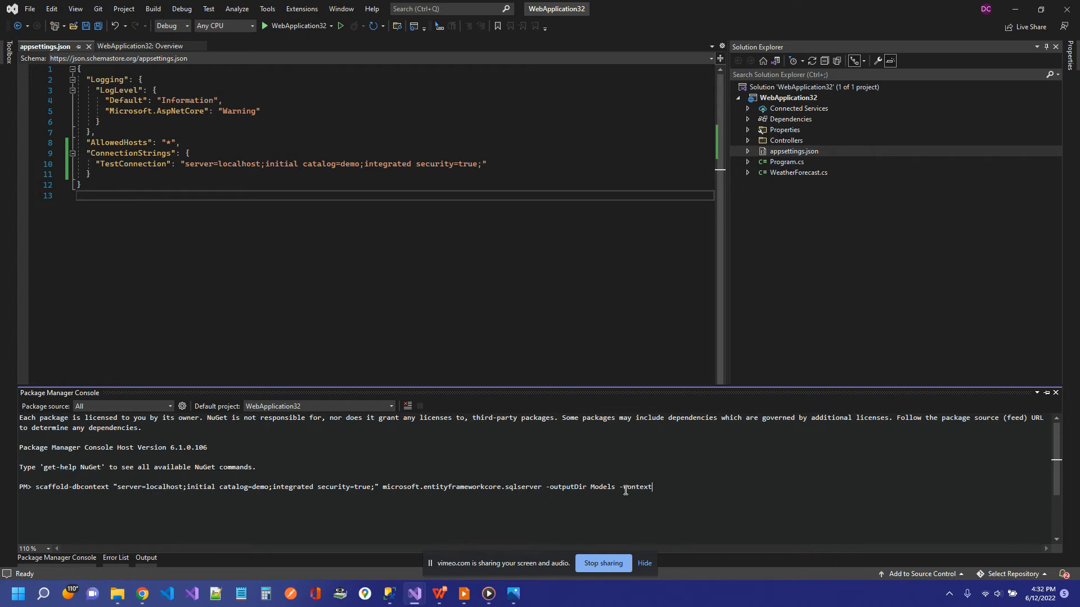
pyautogui.write('TestDbCont')
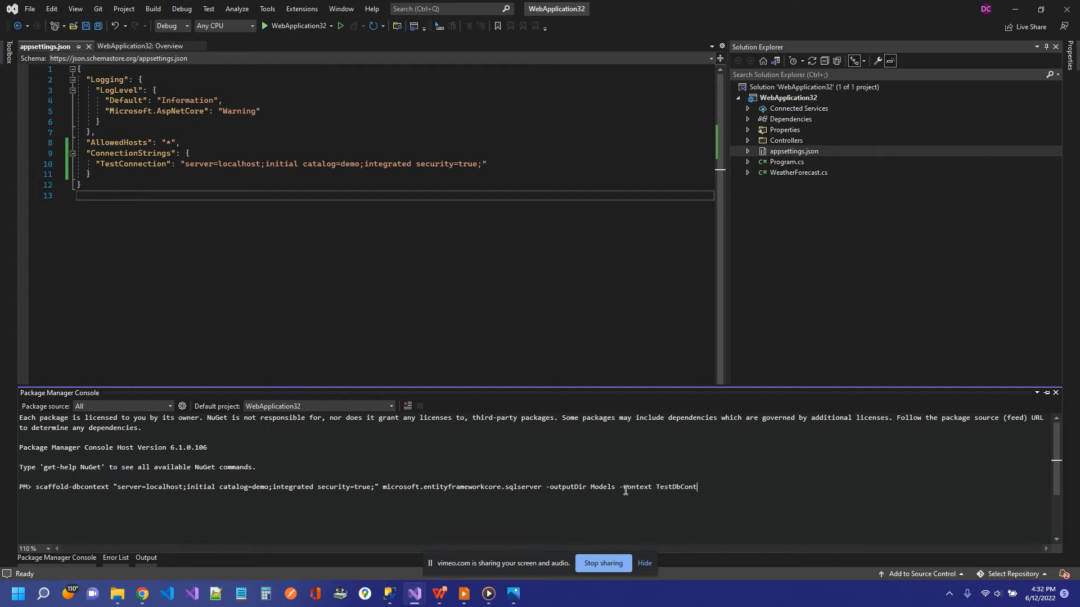
pyautogui.write('ext')
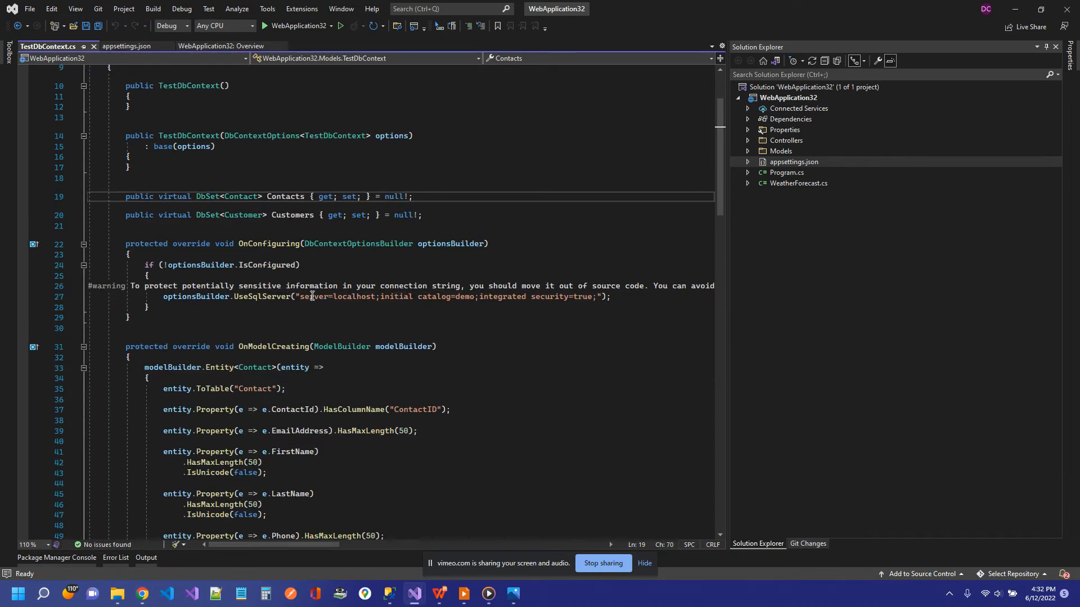
# Highlight the hard-coded connection string in TestDbContext.cs, then open Program.cs
pyautogui.doubleClick(313, 297)
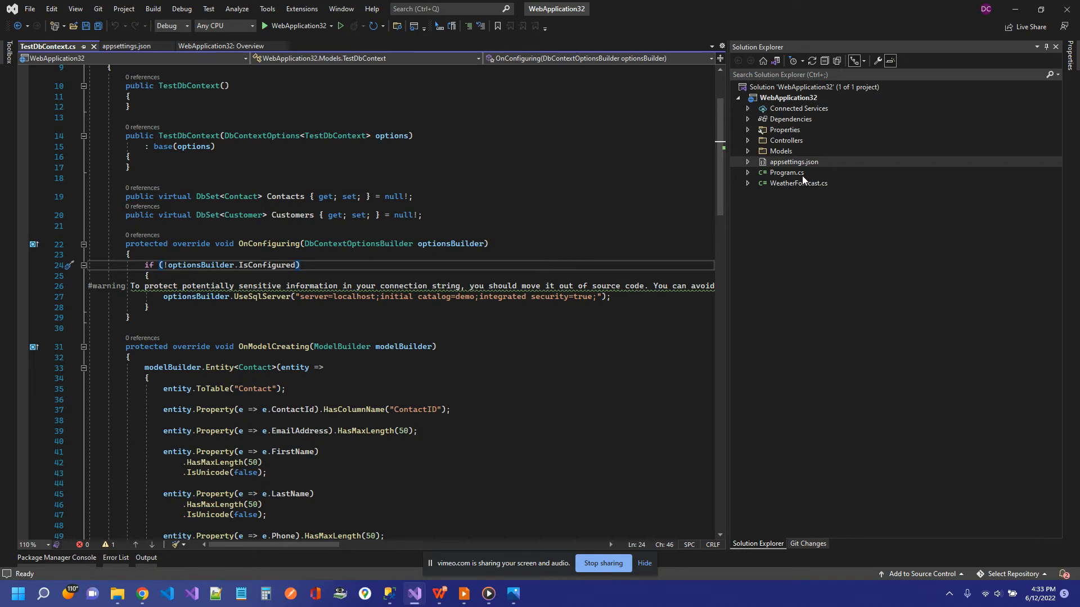
pyautogui.moveTo(804, 178)
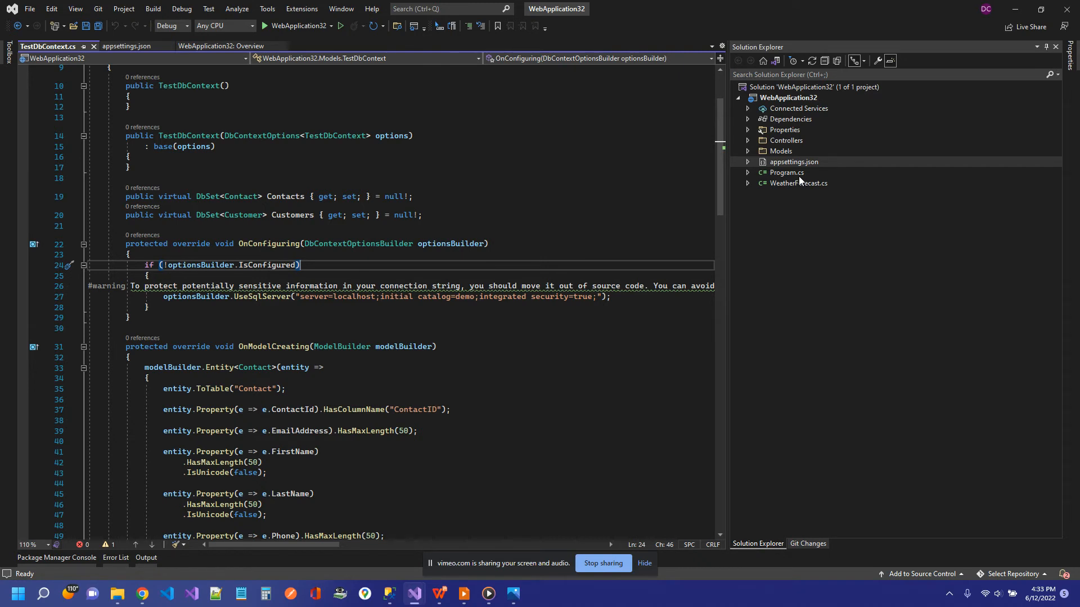
pyautogui.doubleClick(786, 172)
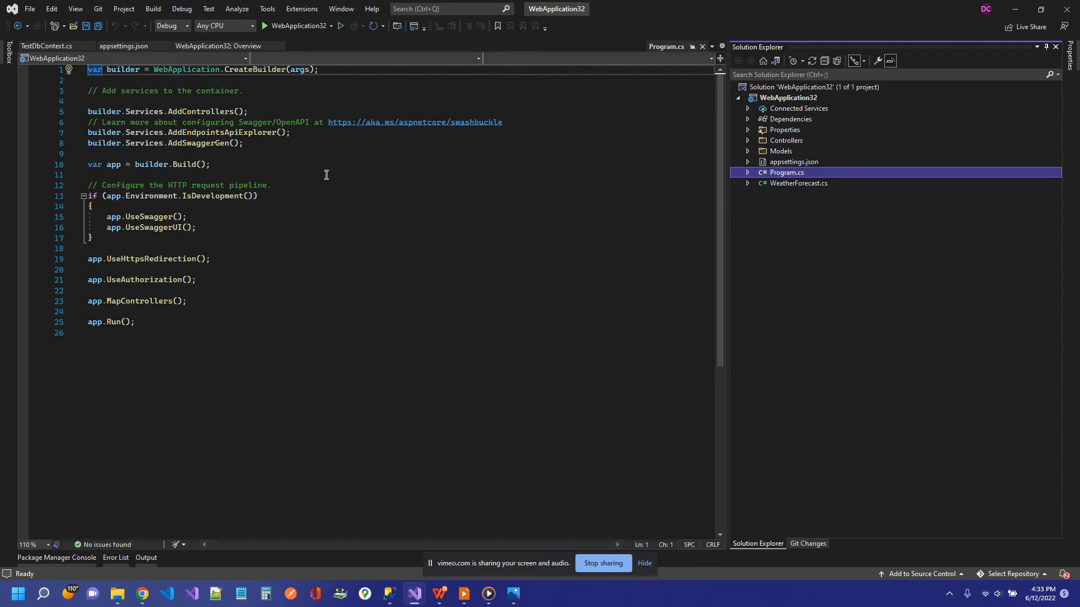
pyautogui.moveTo(278, 175)
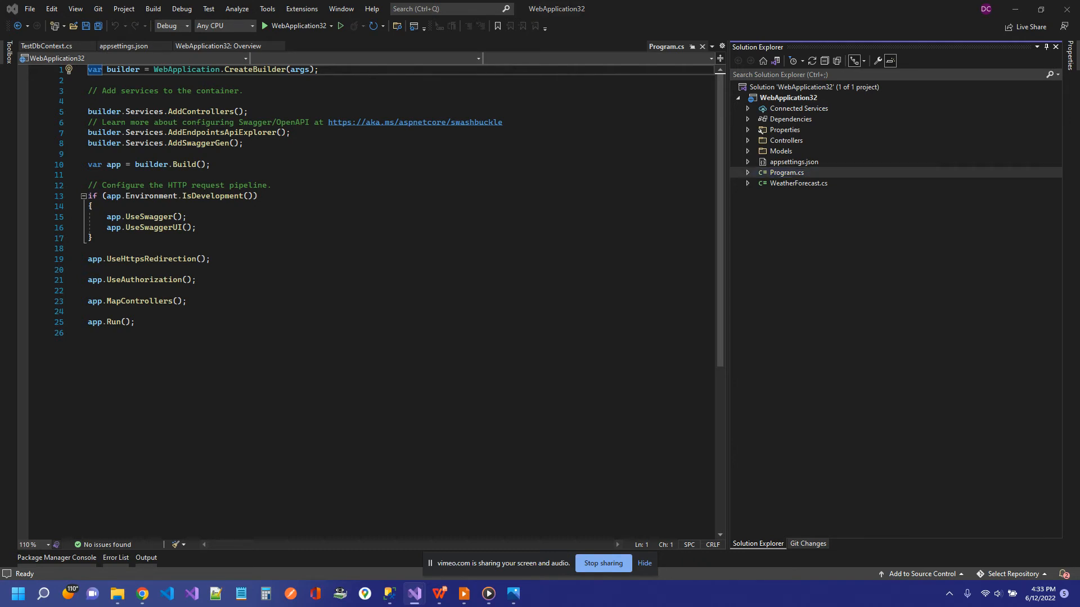
pyautogui.moveTo(37, 114)
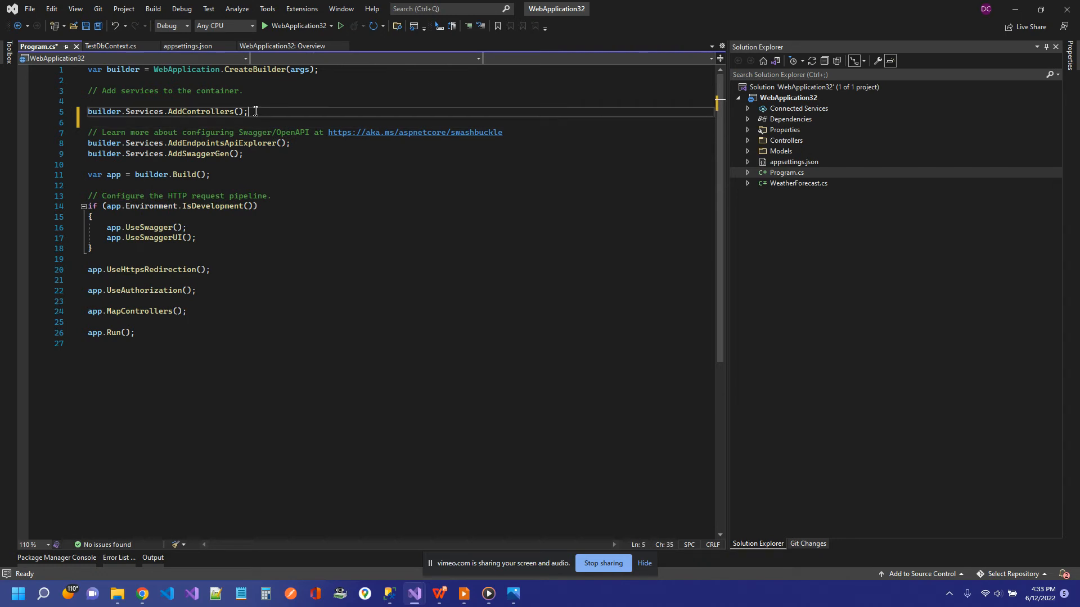
# Replace the AddControllers line with AddNewtonsoftJson and fix DefaultContractResolver's missing using
pyautogui.moveTo(248, 112); pyautogui.dragTo(87, 112)
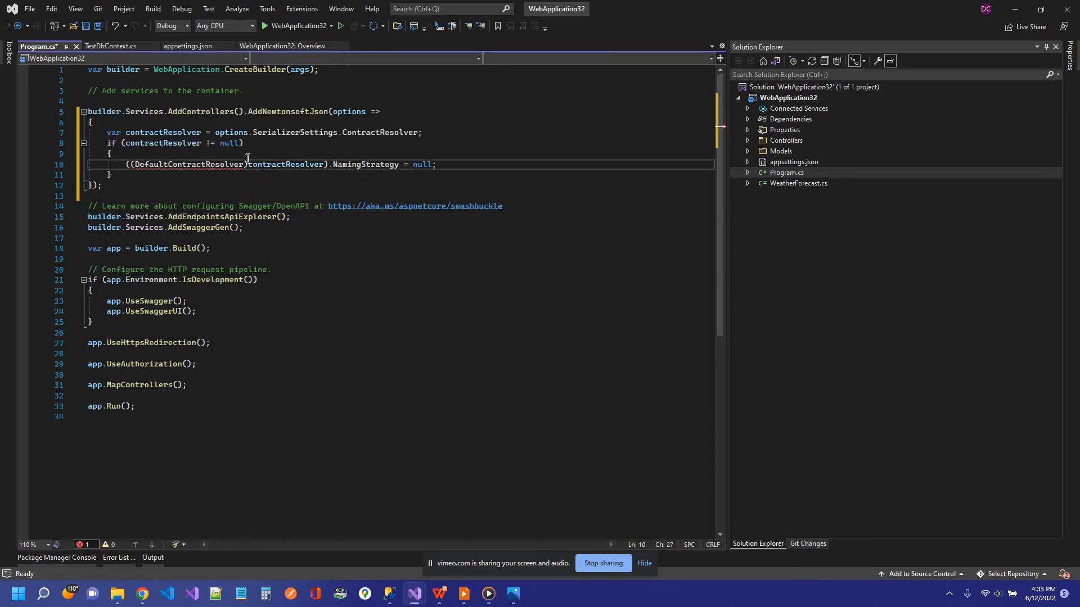
pyautogui.click(69, 164)
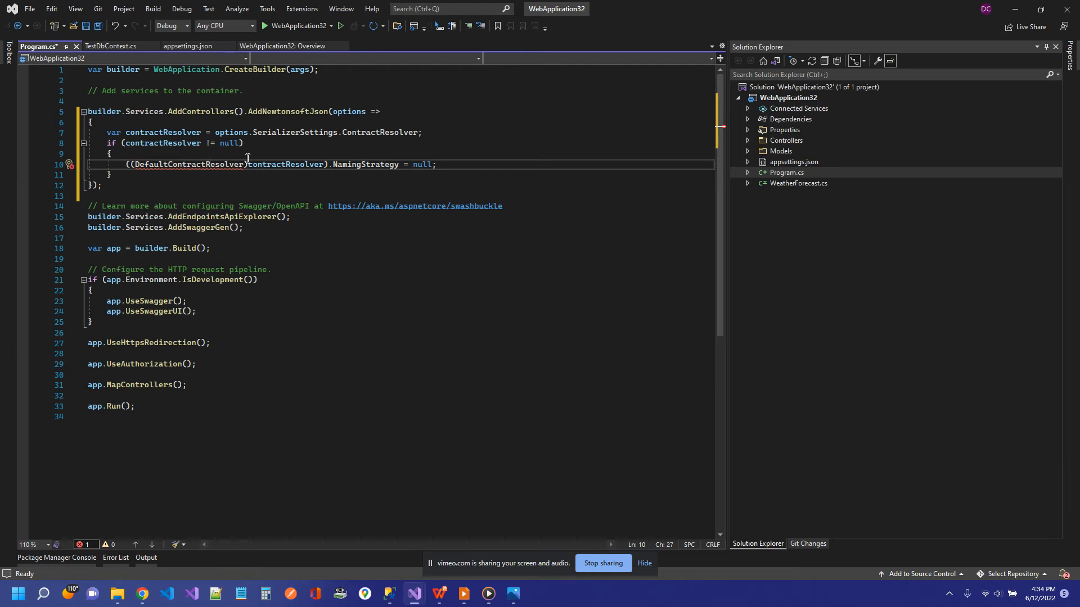
pyautogui.click(68, 164)
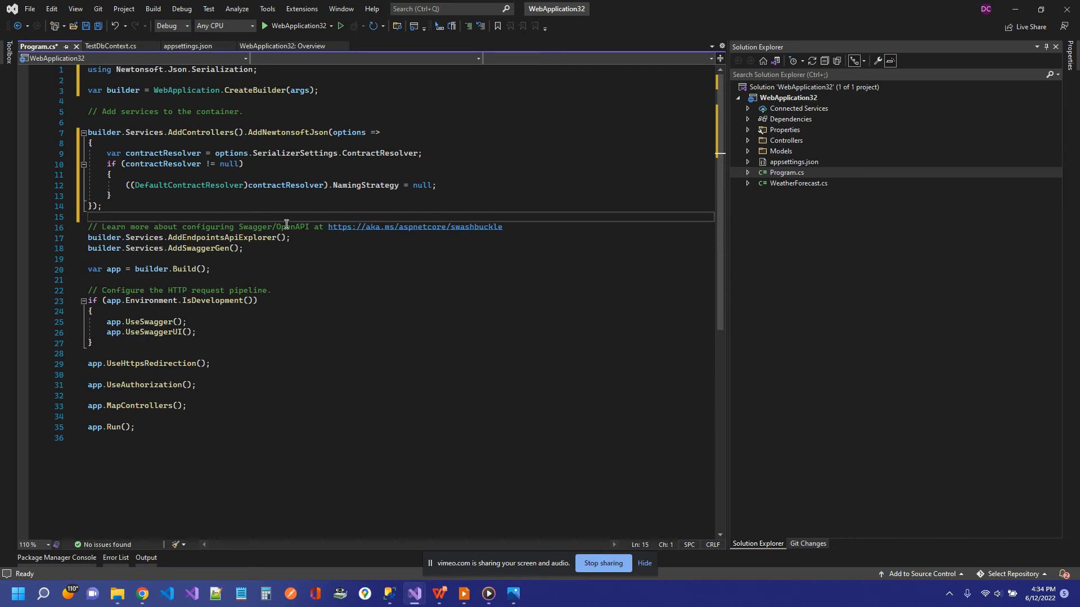
pyautogui.moveTo(329, 276)
pyautogui.write('builder.Services.AddDbContext<TestDbContext>(options => options.UseSqlServer(builder.Configuration.GetConnectionString("TestConnection")));')
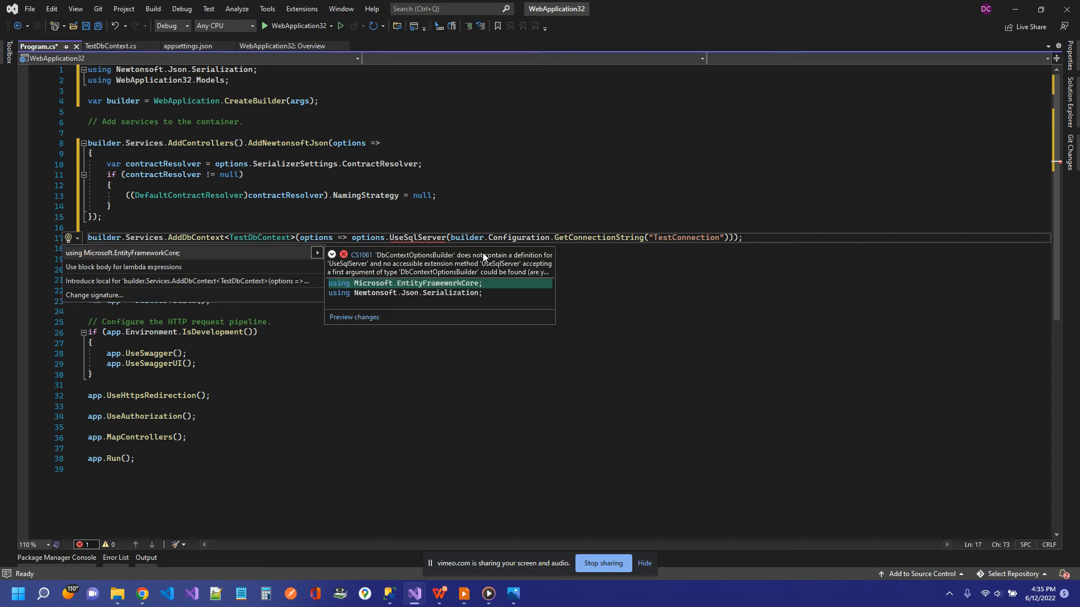
# Import Microsoft.EntityFrameworkCore for UseSqlServer and check TestConnection against appsettings.json
pyautogui.click(405, 282)
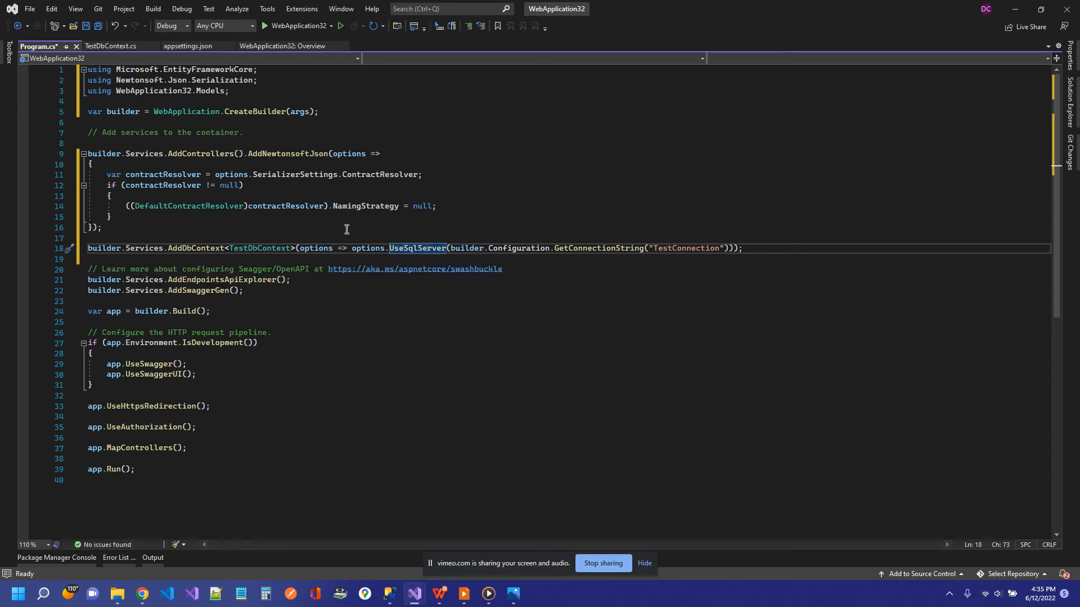
pyautogui.moveTo(260, 249)
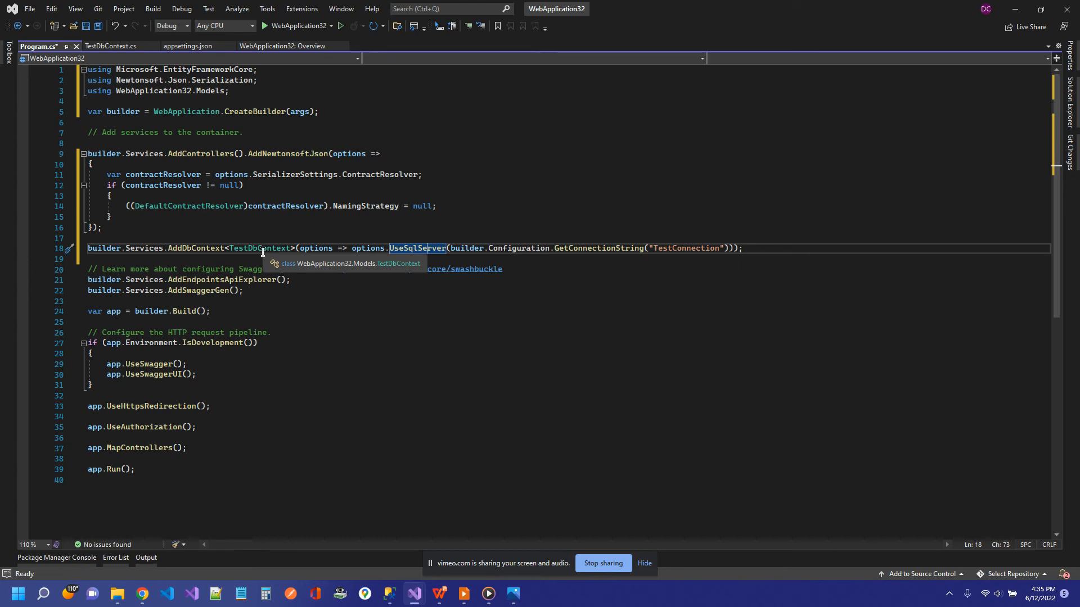
pyautogui.moveTo(485, 242)
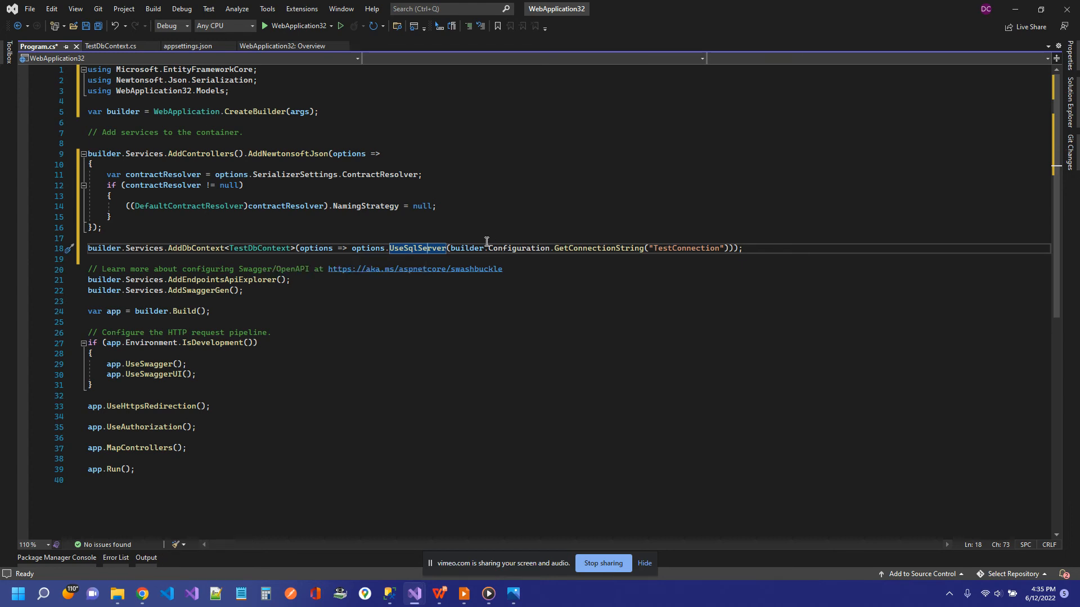
pyautogui.doubleClick(685, 248)
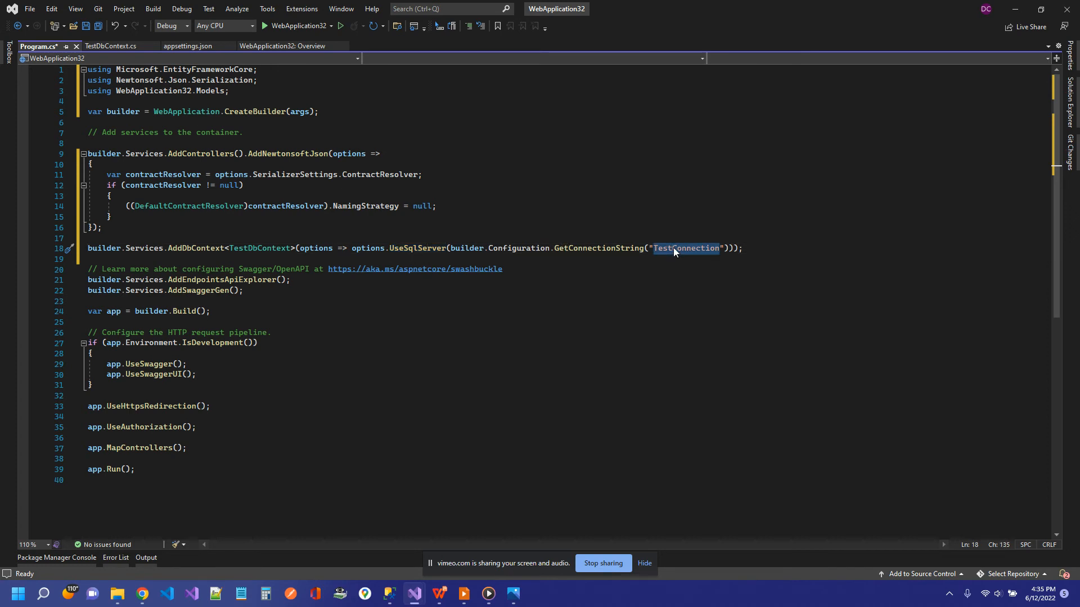
pyautogui.click(185, 46)
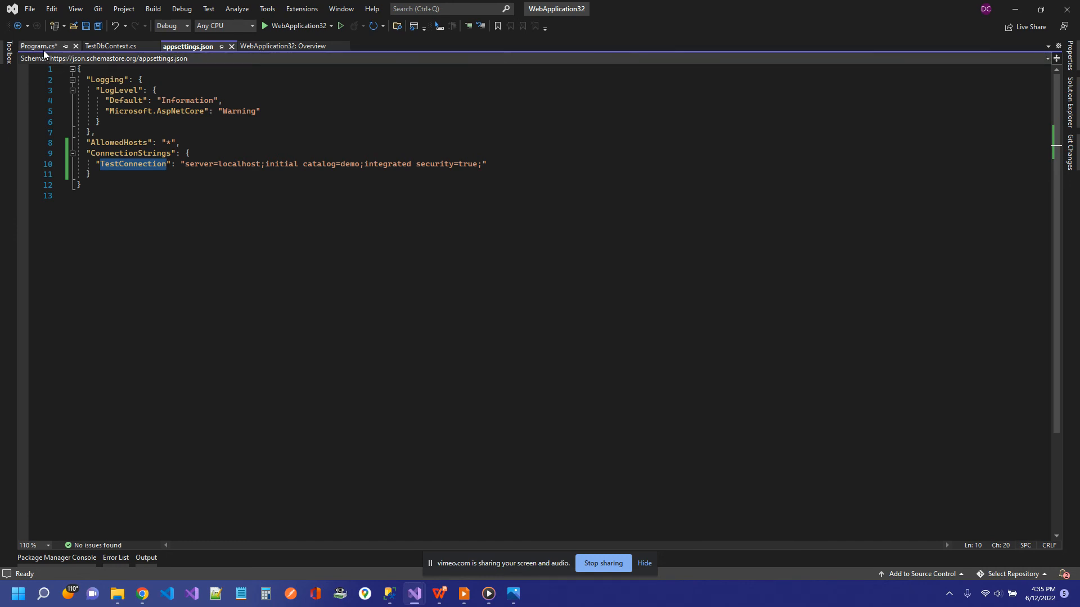
pyautogui.click(38, 46)
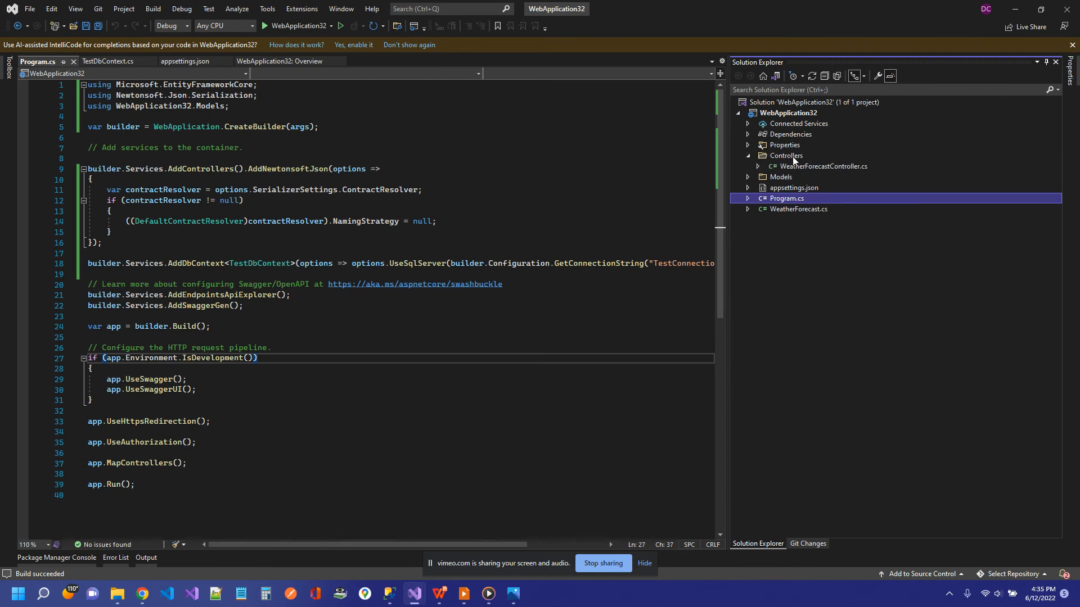
# Pick the API Controller with actions, using Entity Framework template for Controllers
pyautogui.rightClick(785, 155)
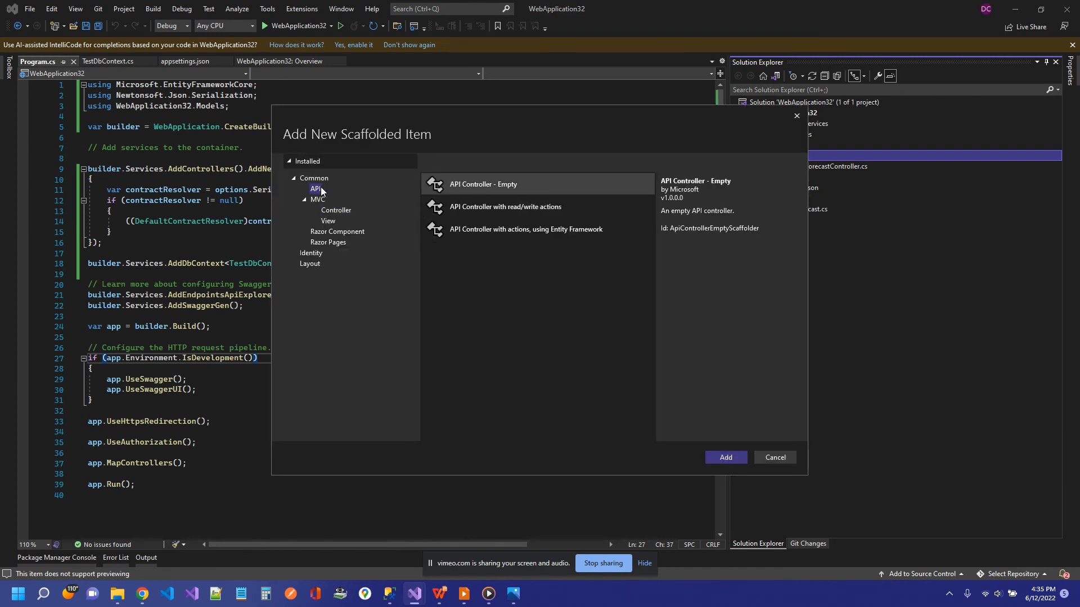
pyautogui.click(525, 229)
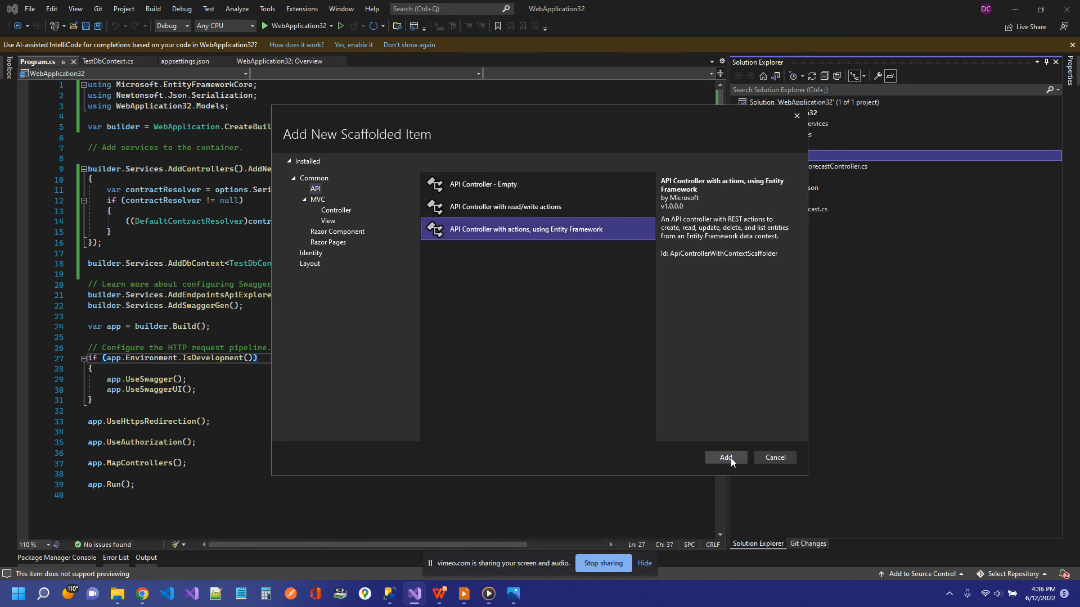
pyautogui.click(724, 457)
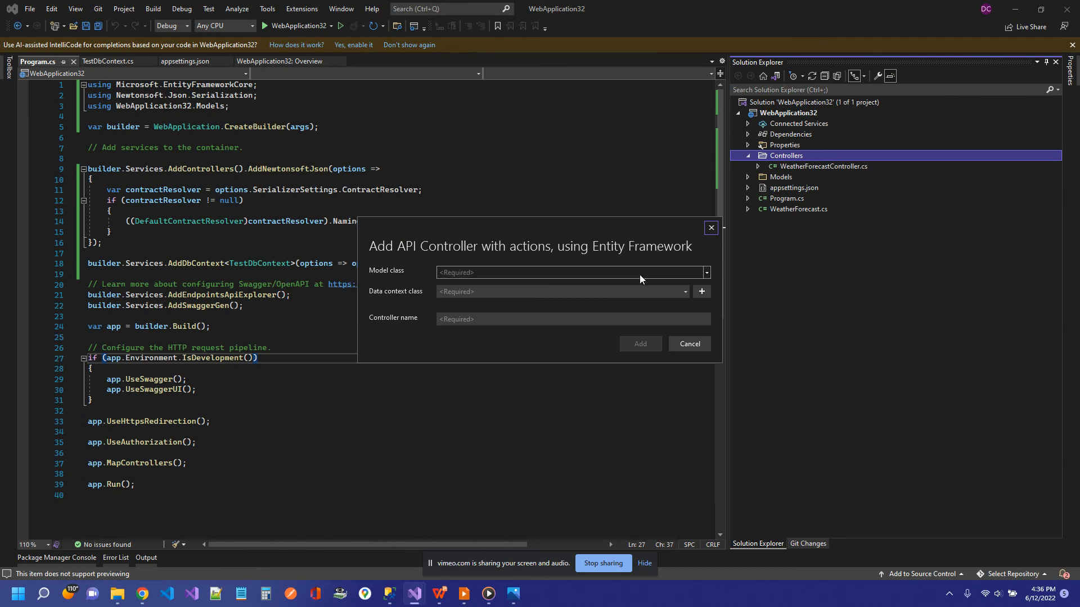
# Create ContactsController with model class Contact and data context TestDbContext
pyautogui.click(705, 272)
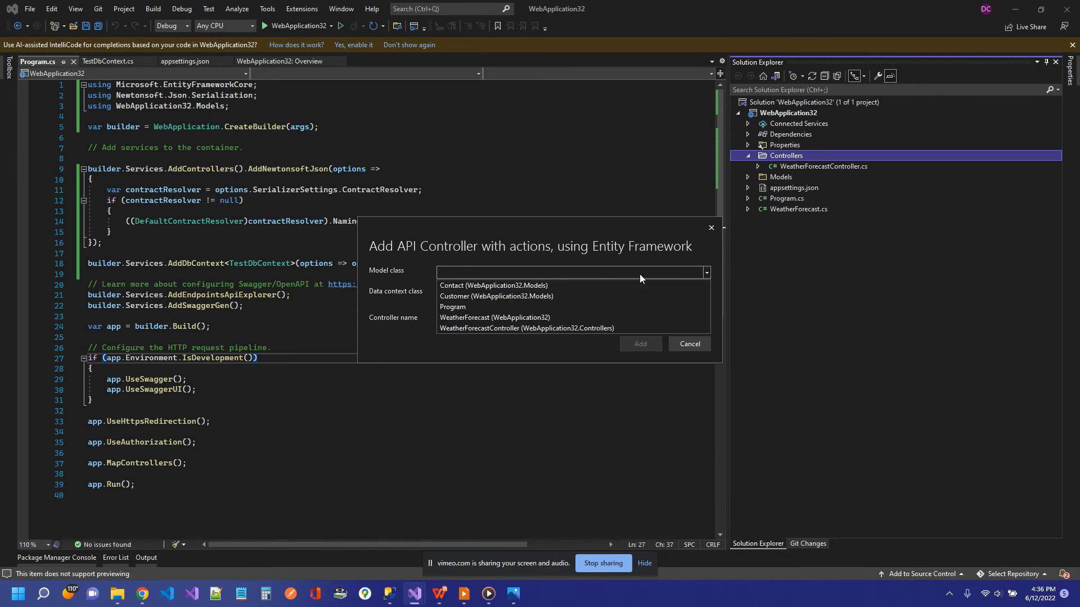
pyautogui.moveTo(496, 296)
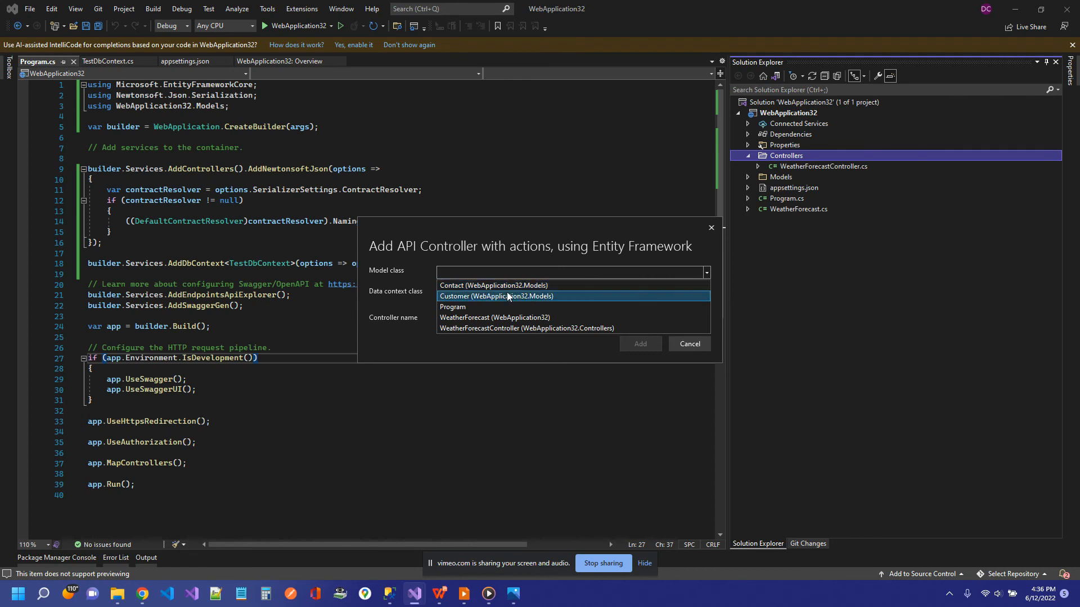
pyautogui.click(493, 285)
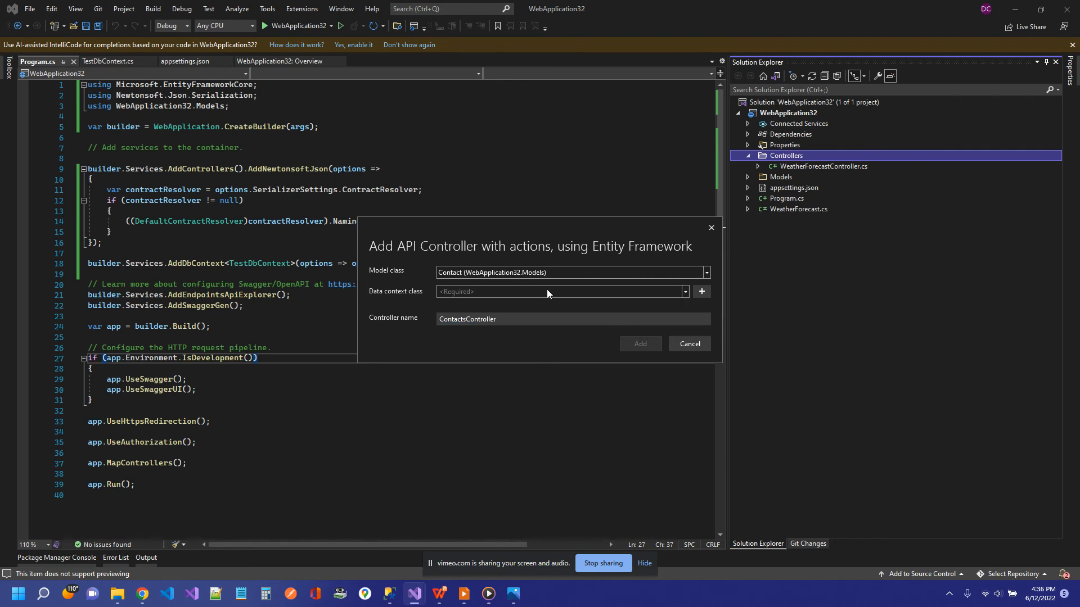
pyautogui.click(559, 291)
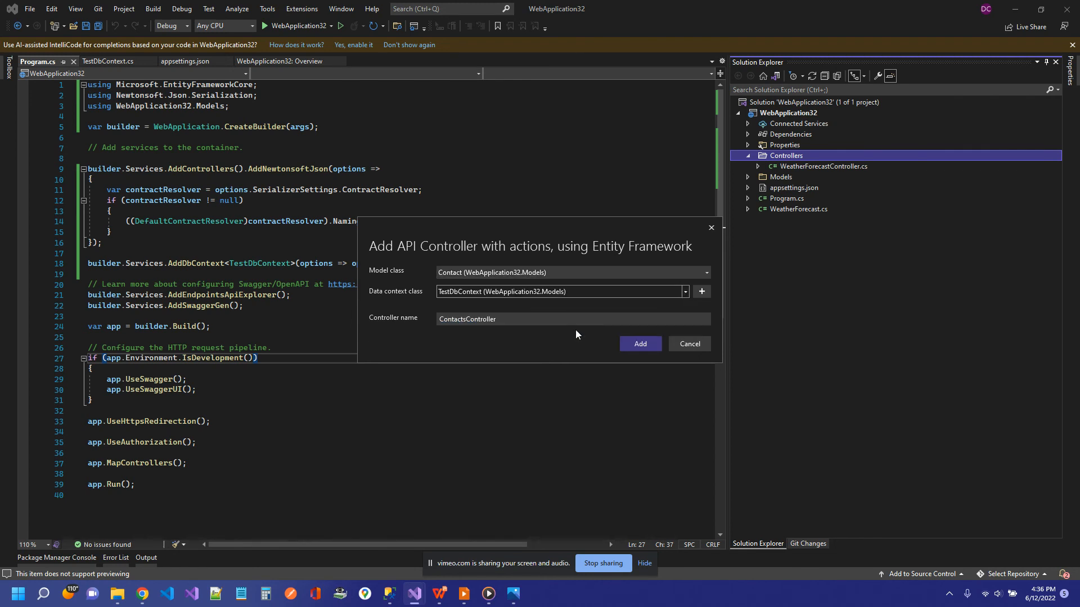
pyautogui.moveTo(491, 335)
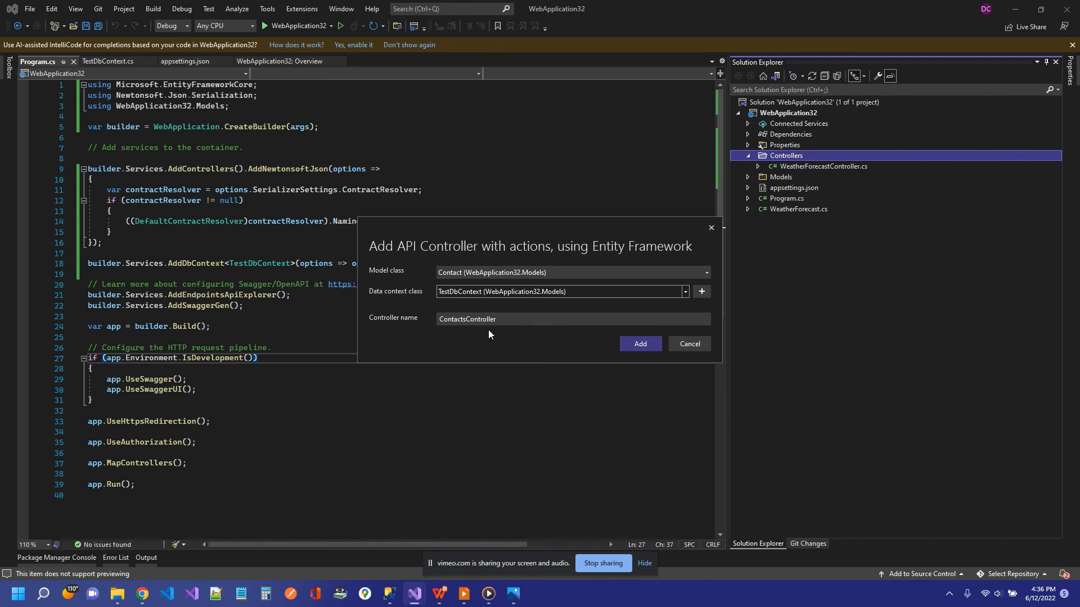
pyautogui.click(513, 319)
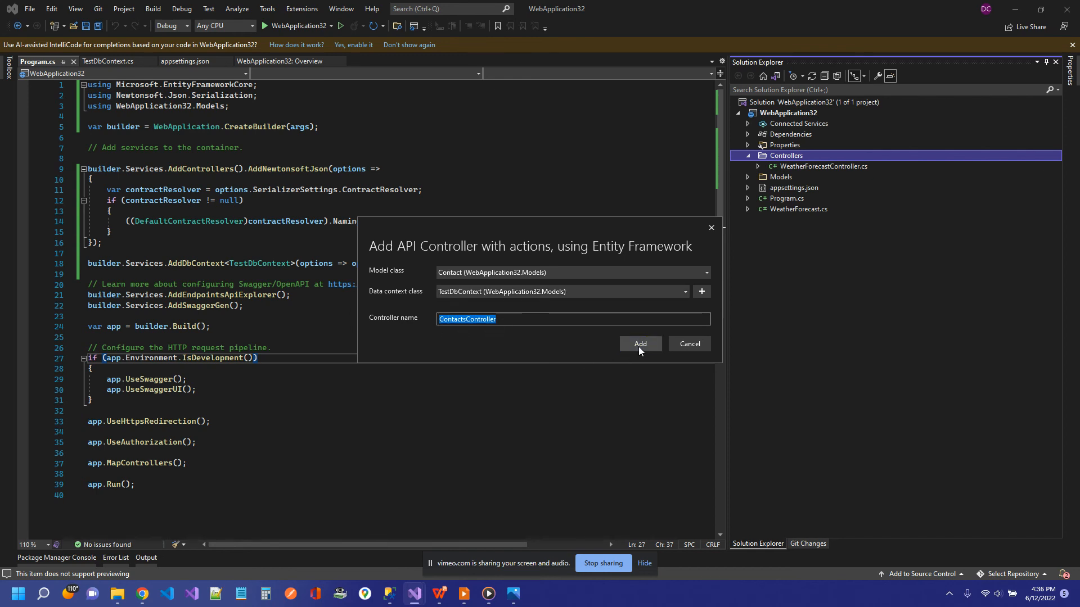
pyautogui.click(638, 344)
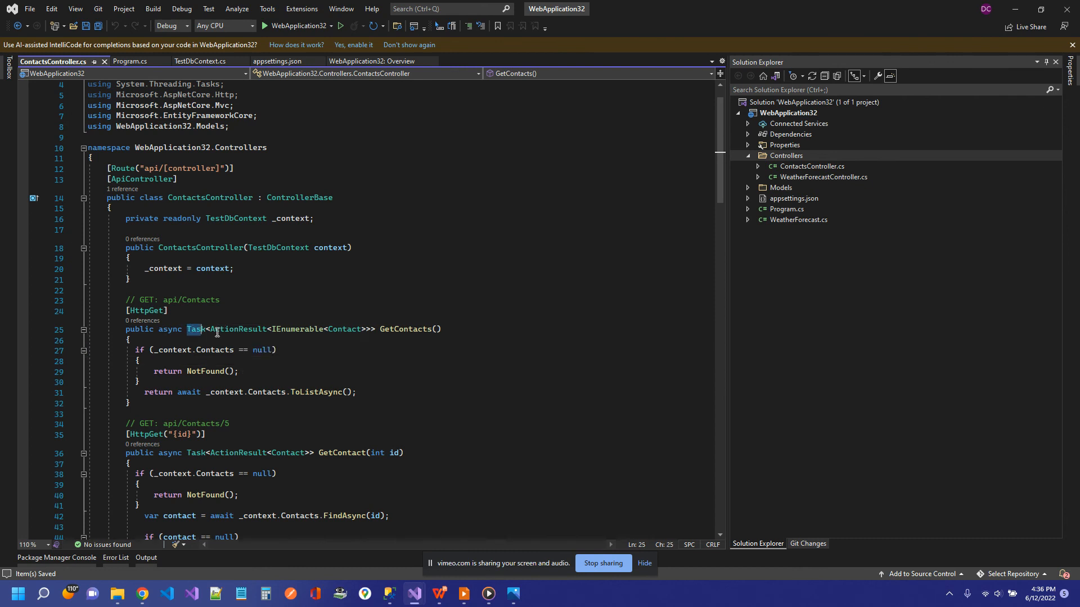
pyautogui.moveTo(187, 328); pyautogui.dragTo(375, 329)
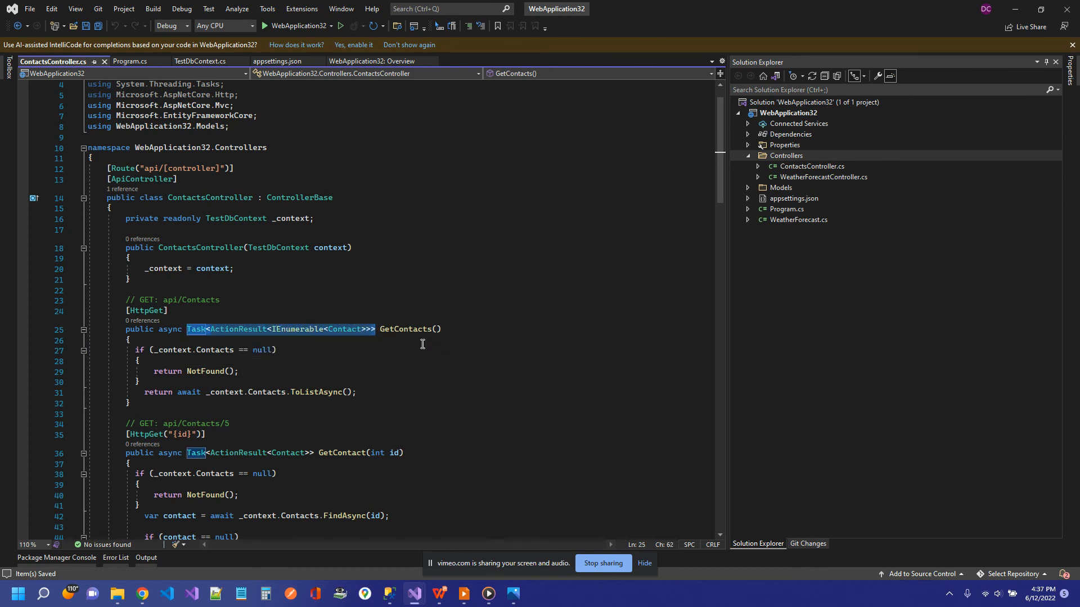
pyautogui.scroll(-3)
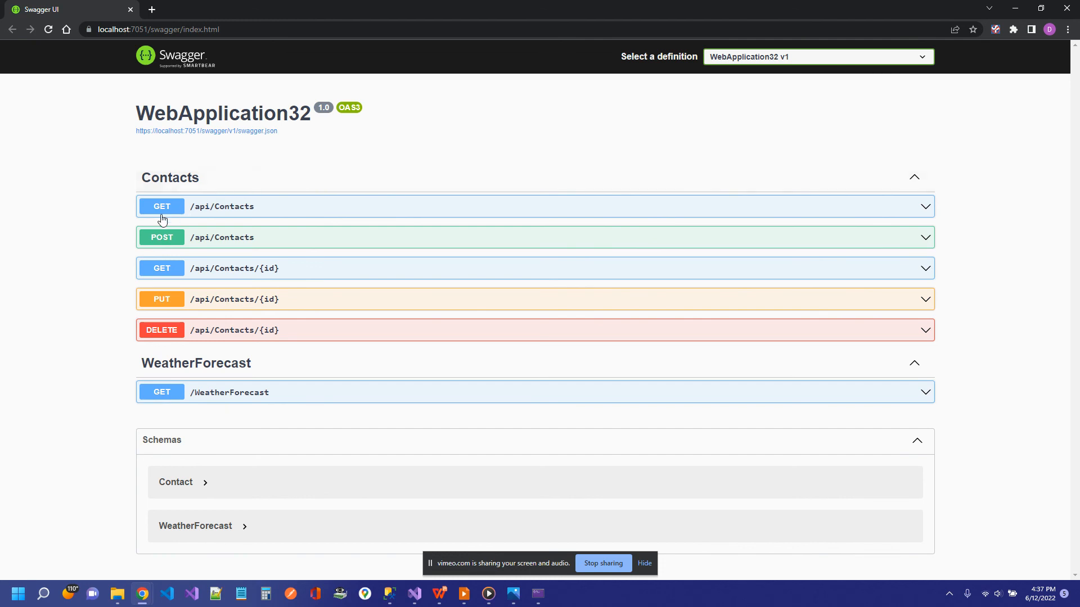
pyautogui.moveTo(228, 404)
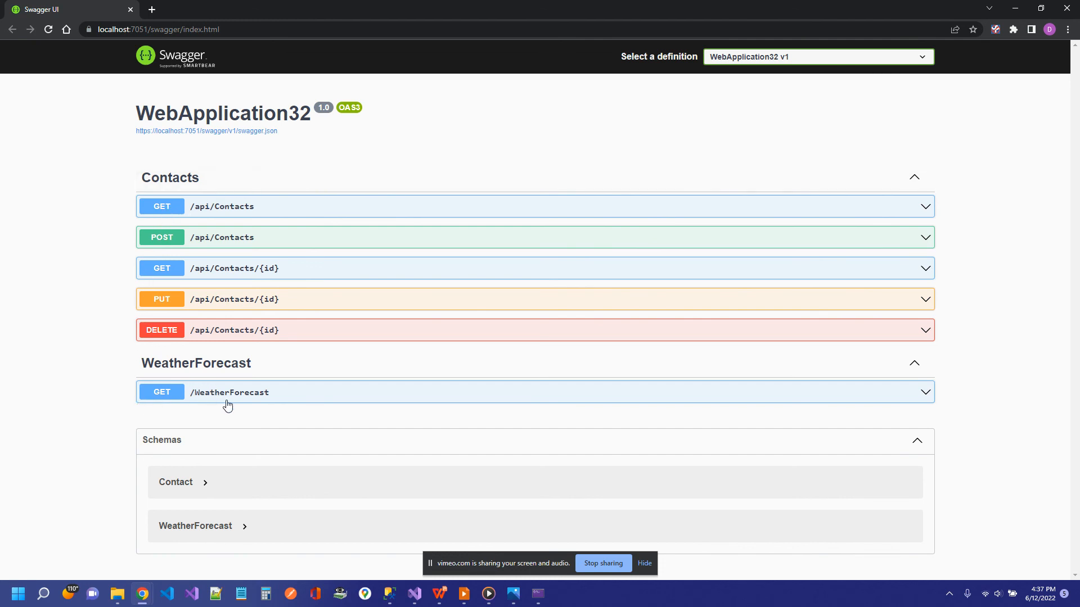